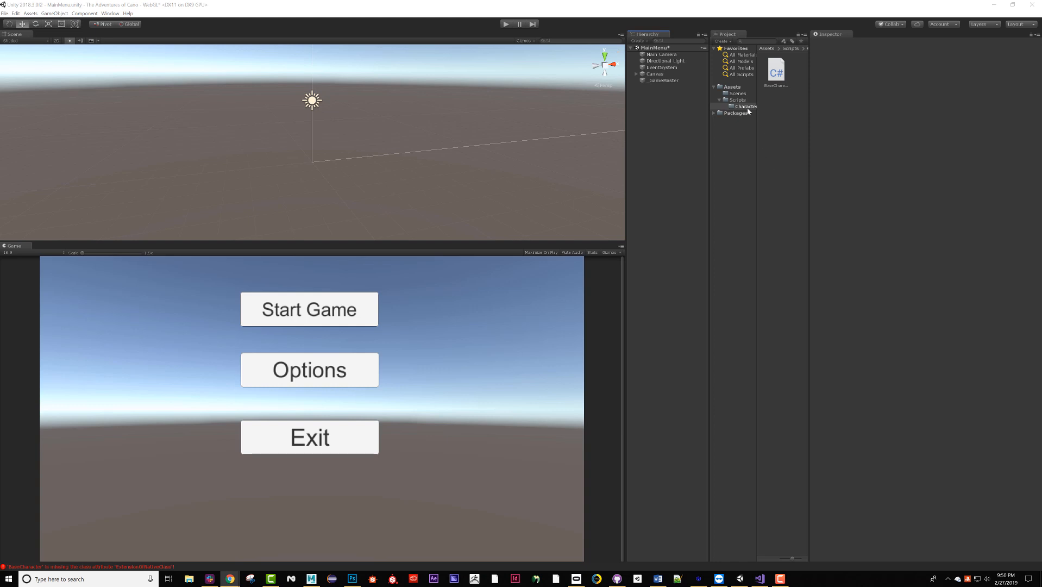
Create a Hero folder under the Characters scripts and bring up its Create asset options.
left_click(737, 100)
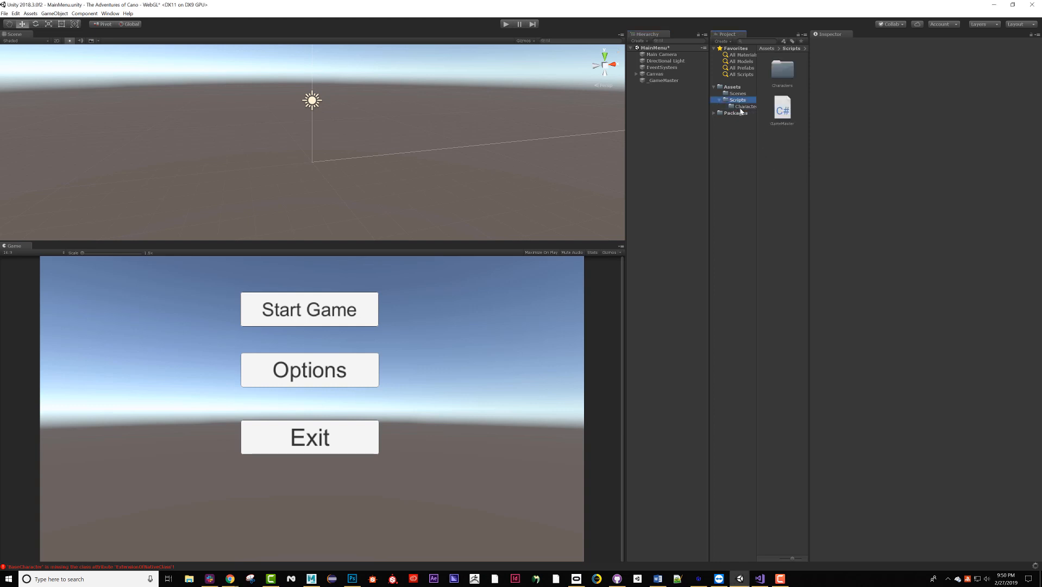
right_click(746, 106)
type("Hero")
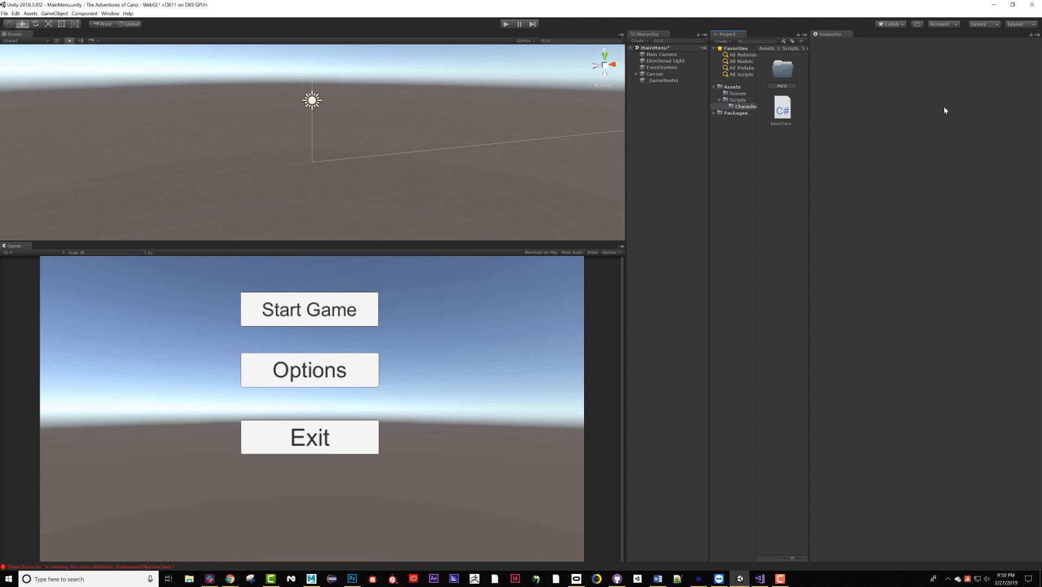
left_click(782, 69)
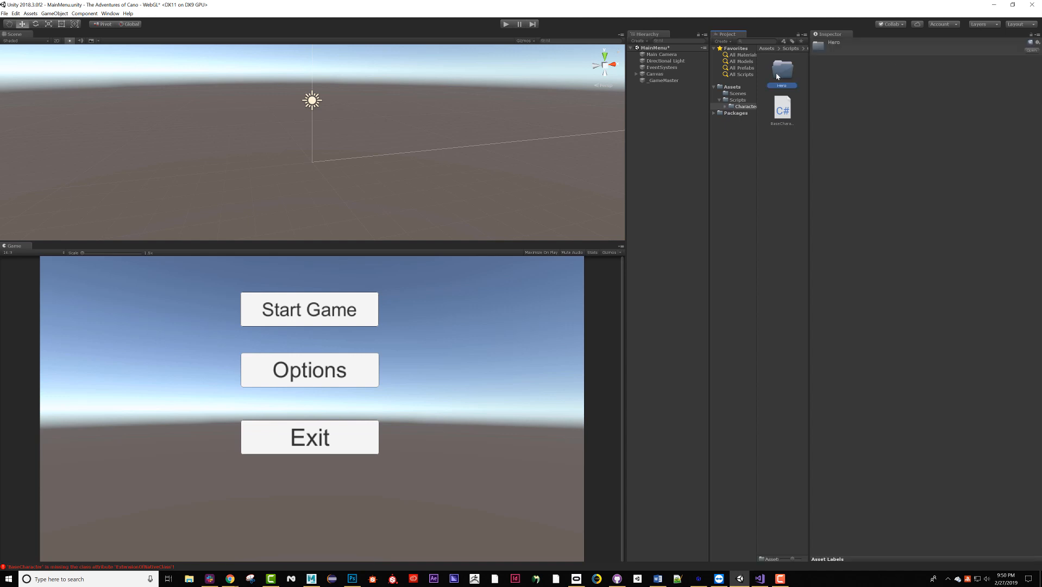
right_click(781, 70)
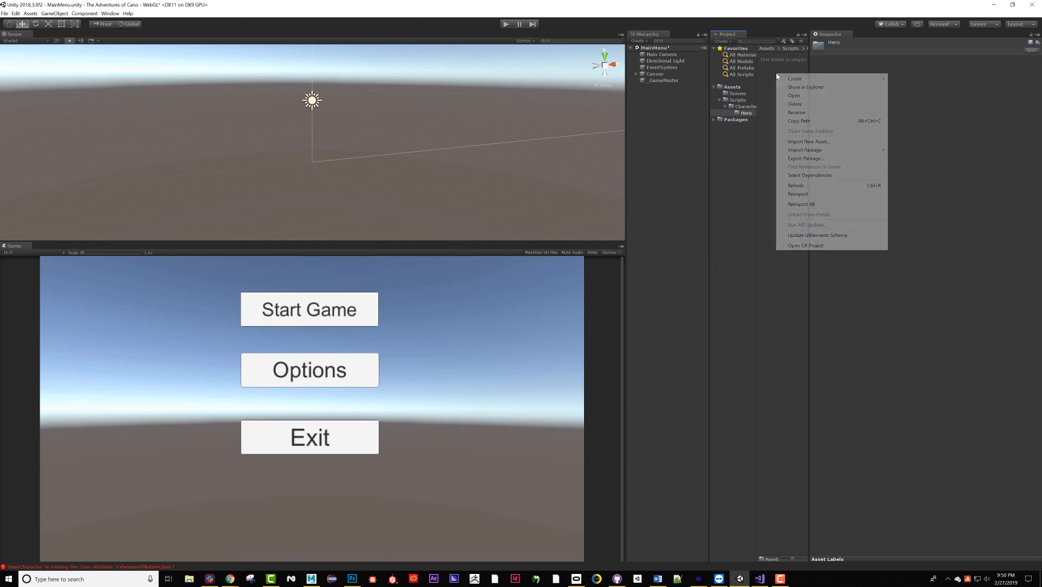
left_click(910, 88)
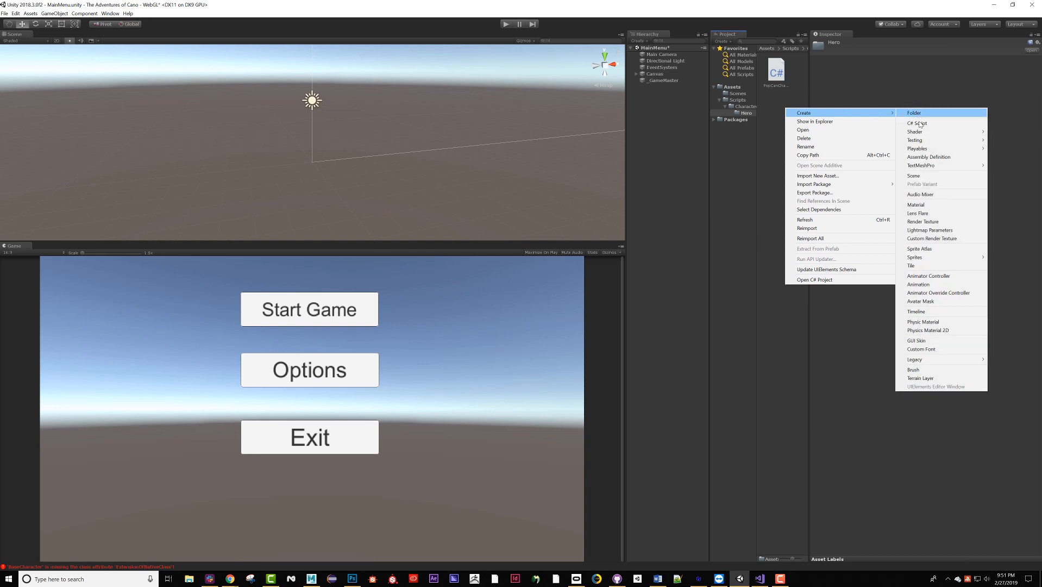
Create and rename a new C# script in the Hero folder, dismissing the 'Can't add script' warning.
left_click(918, 123)
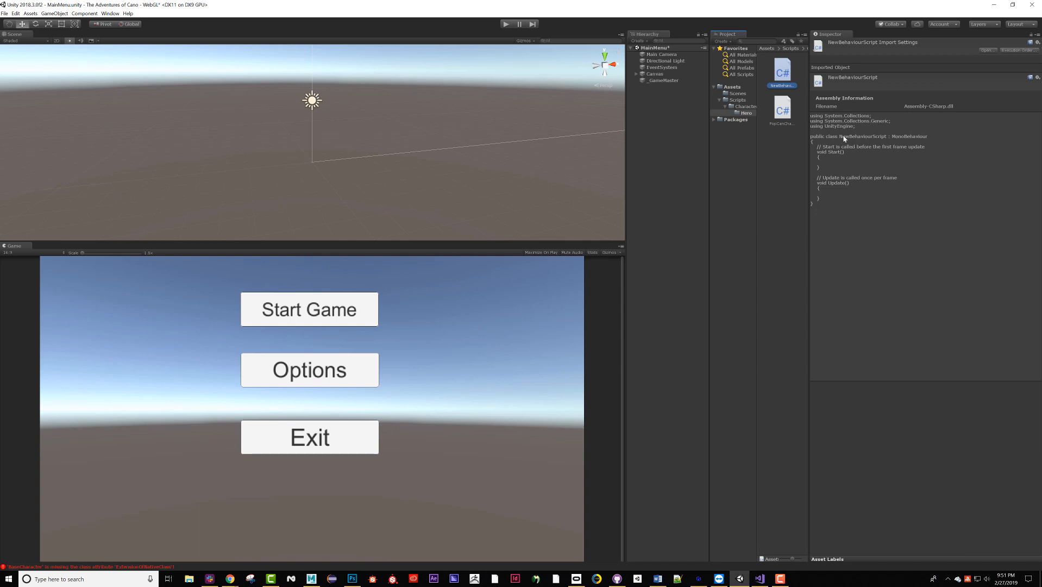
mouse_move(788, 93)
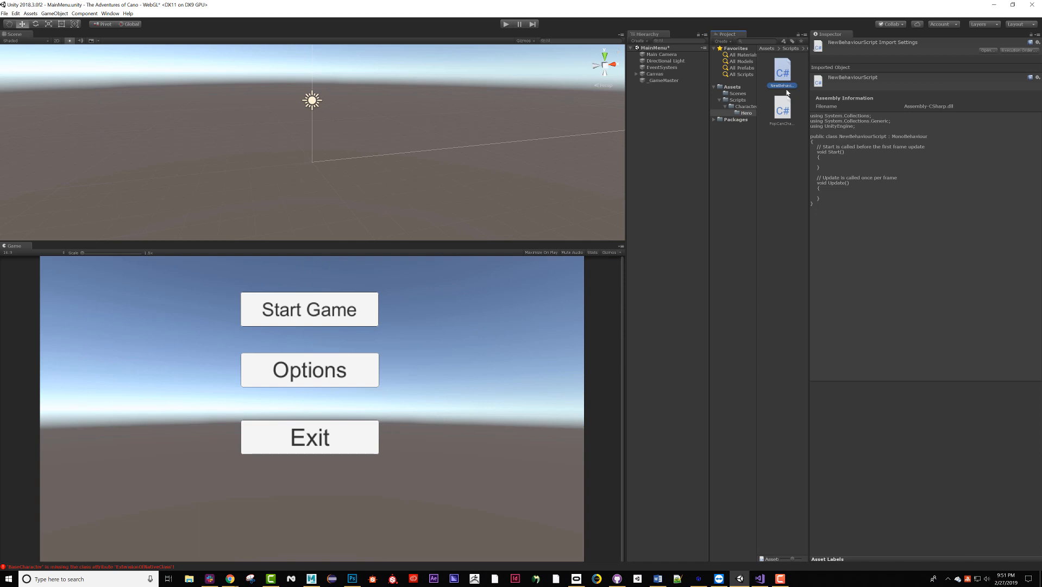
double_click(782, 84)
type("asdasdsd")
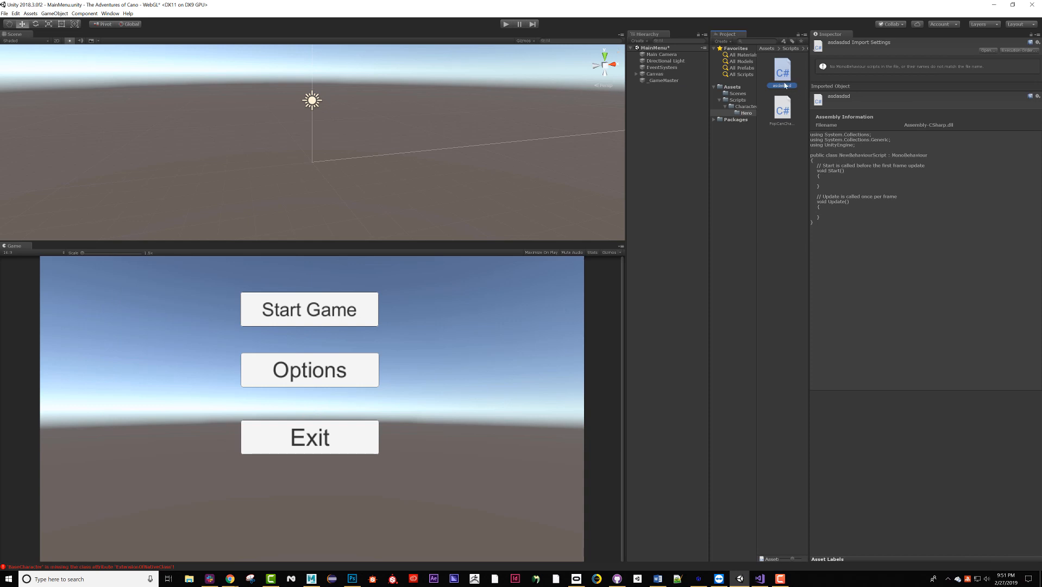
mouse_move(800, 121)
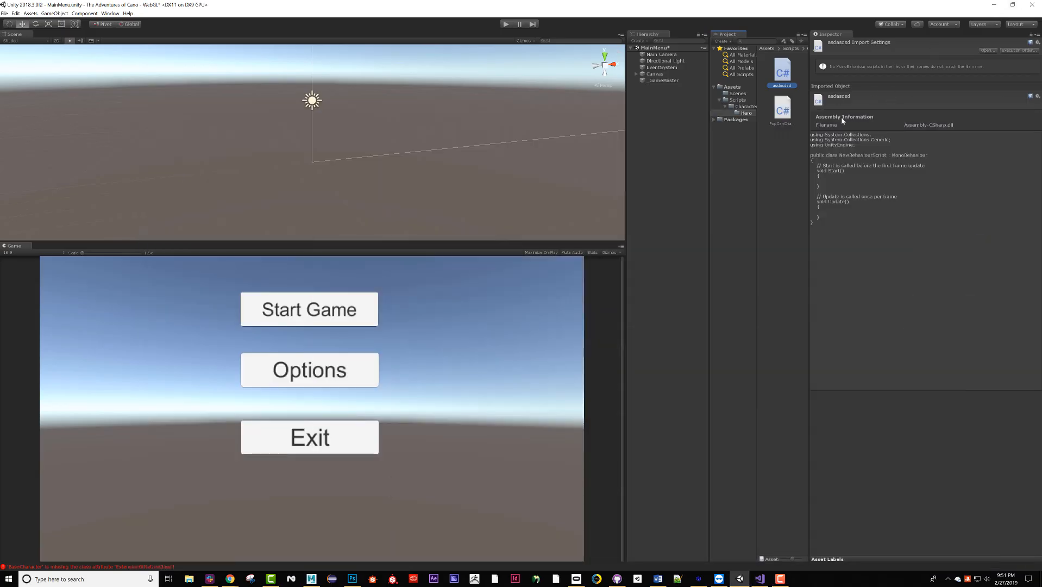
left_click(663, 80)
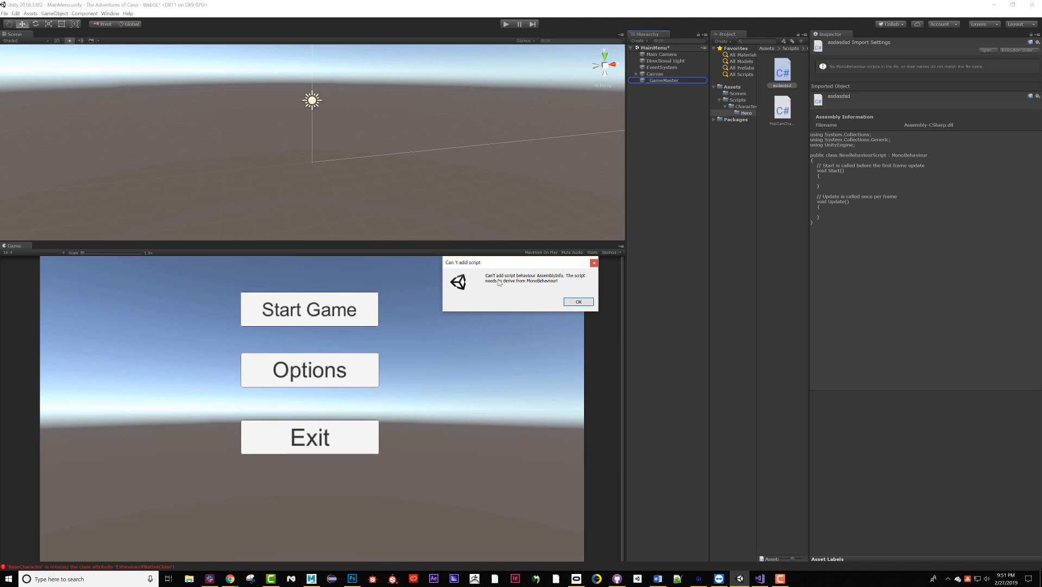
mouse_move(536, 286)
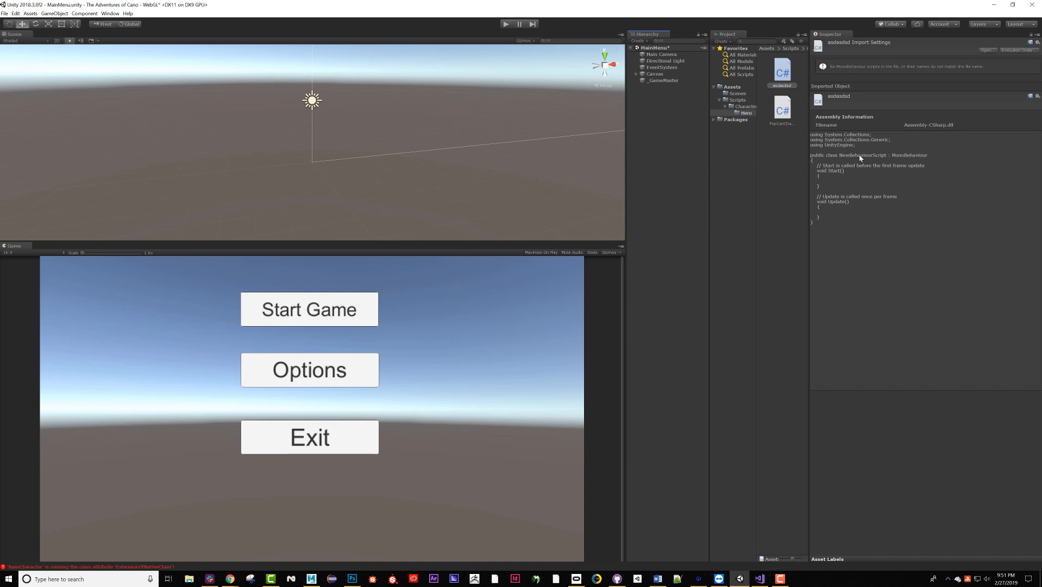
mouse_move(795, 133)
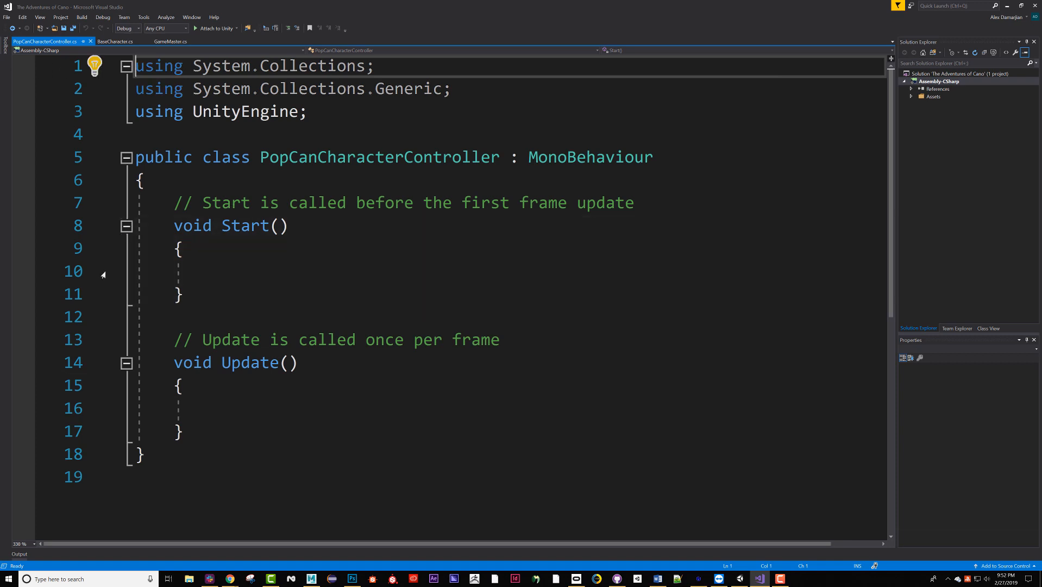
Add //attack, //punch, //jump, //die, dead comment lines at the top of the class body and save.
left_click(147, 180)
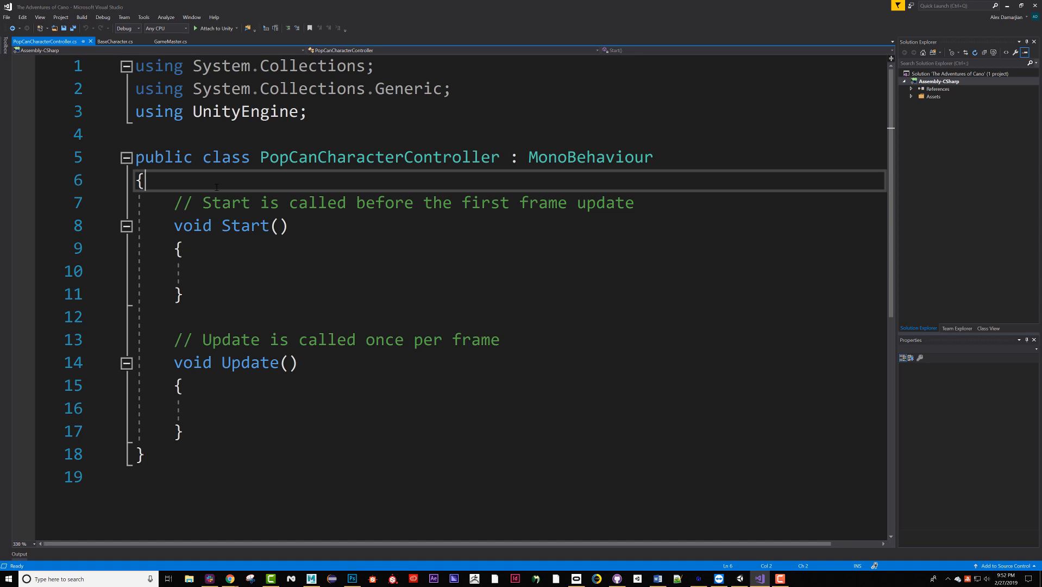
key("enter")
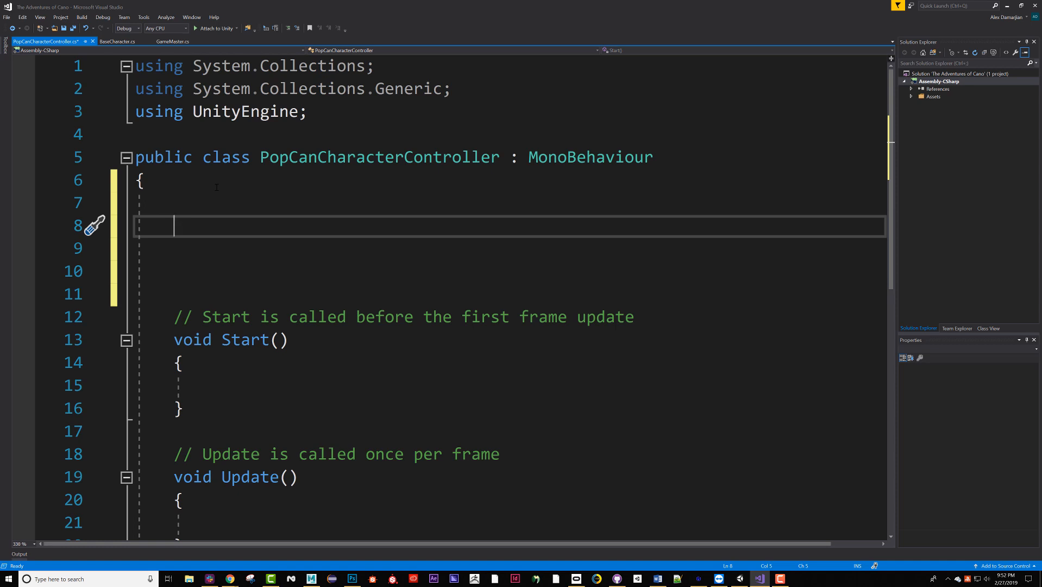
type("//a")
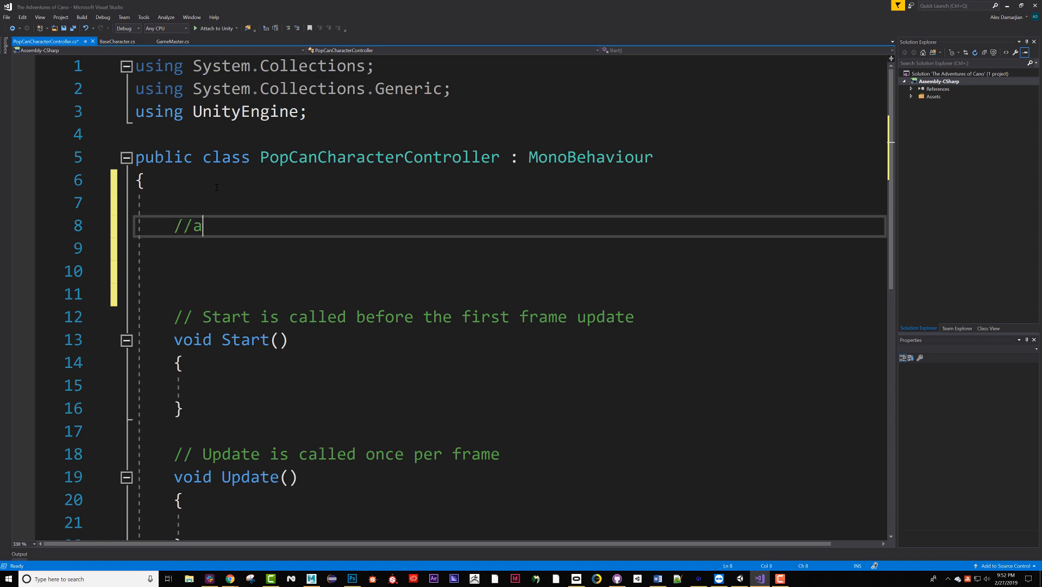
type("ttack")
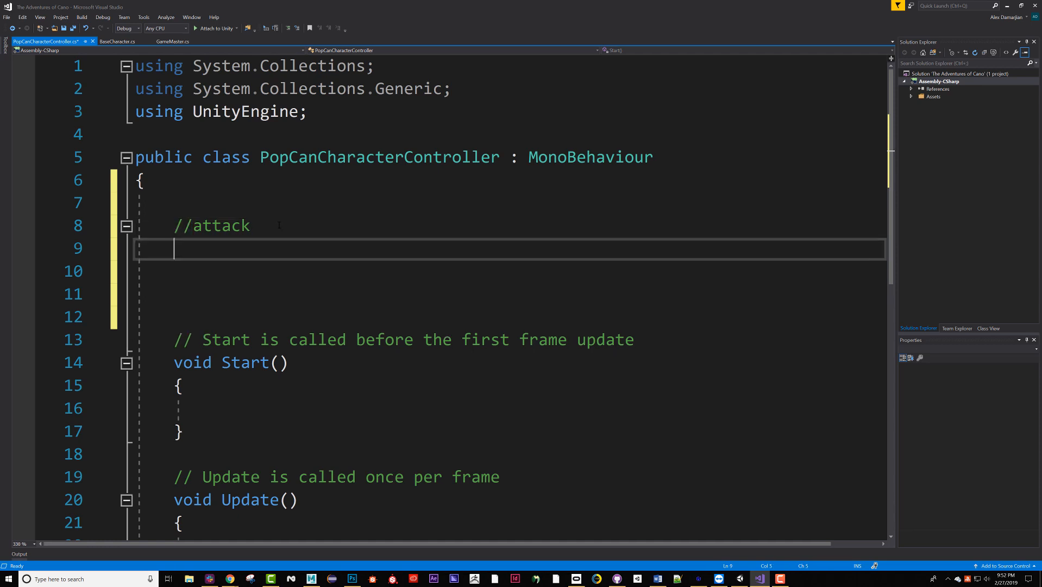
type("//p")
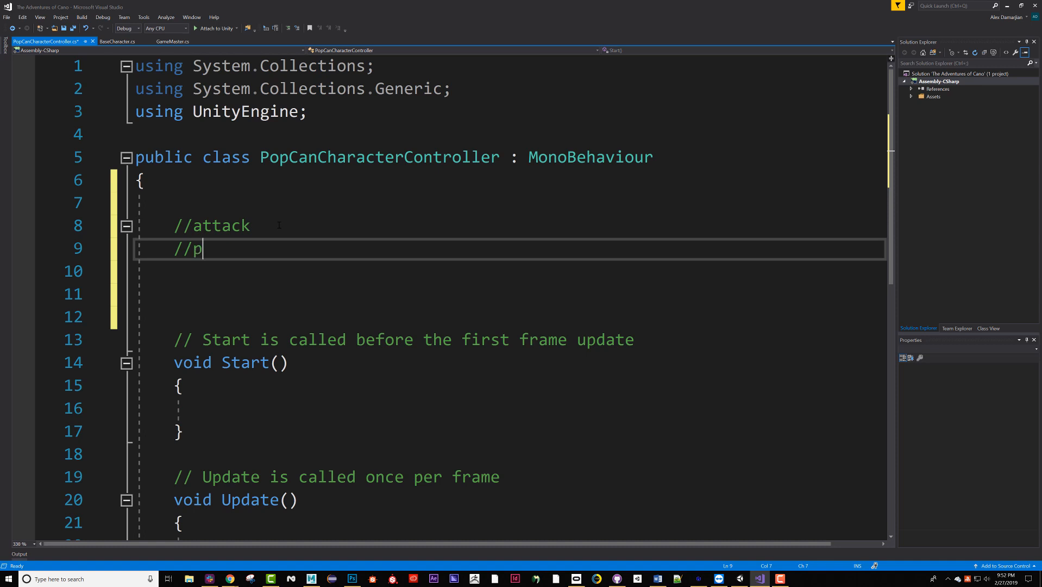
type("unch")
left_click(510, 271)
type("//run")
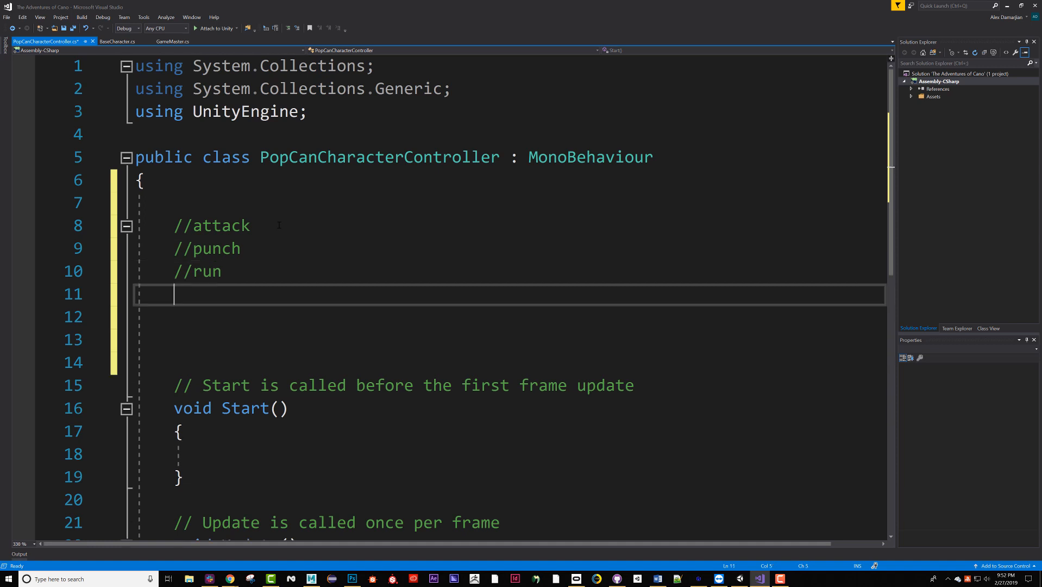
type("//jump")
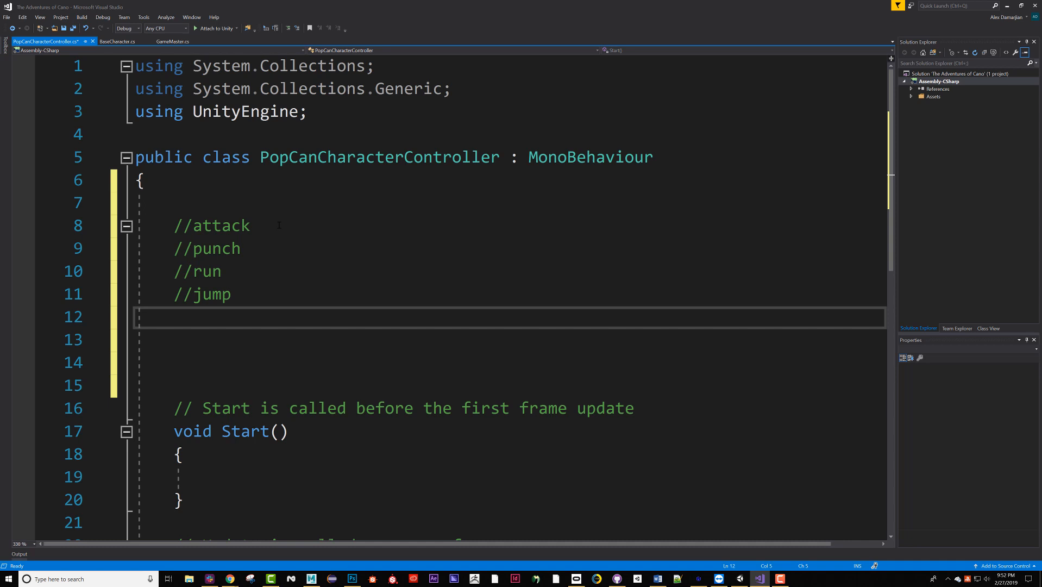
type("//die")
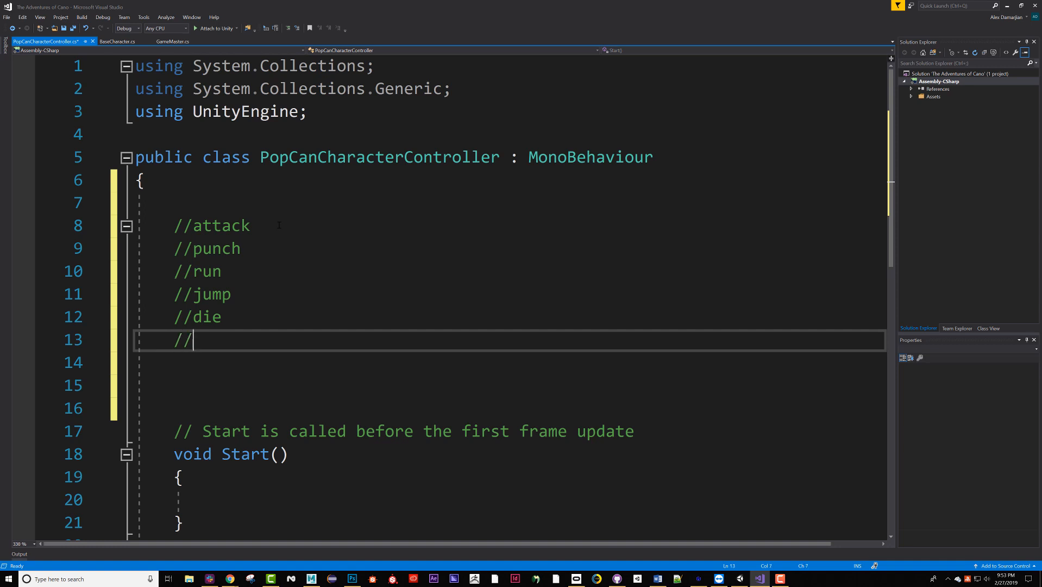
type("dead")
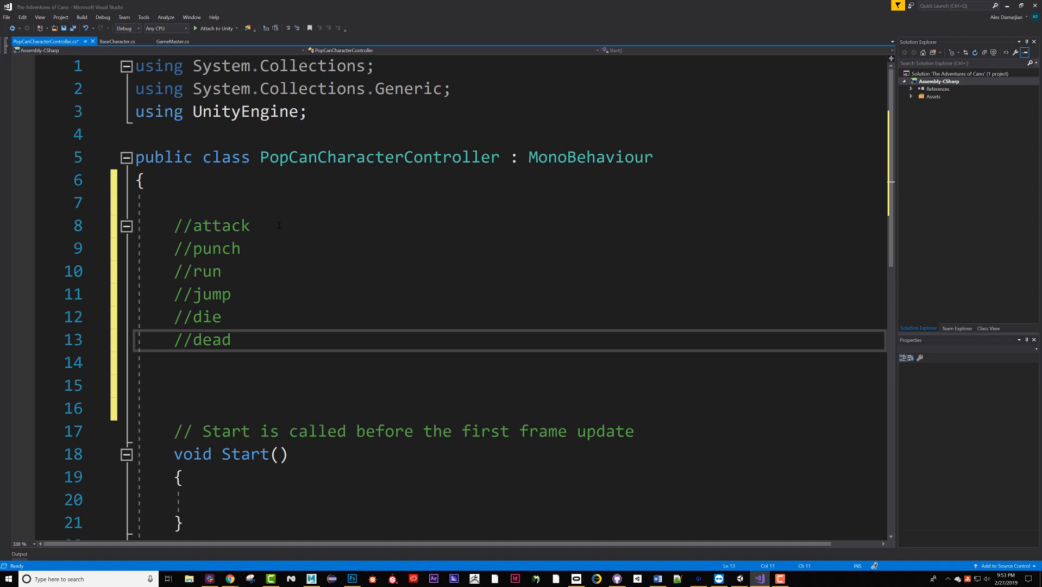
key("ctrl+s")
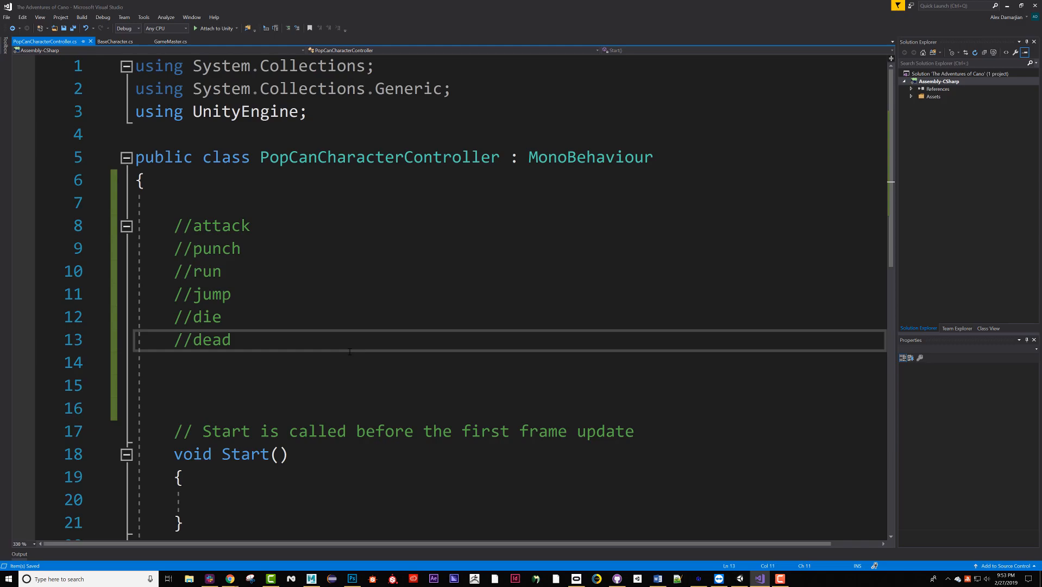
Switch to the Maya paint can scene and change the workspace to Modeling - Standard, then Animation.
left_click(310, 579)
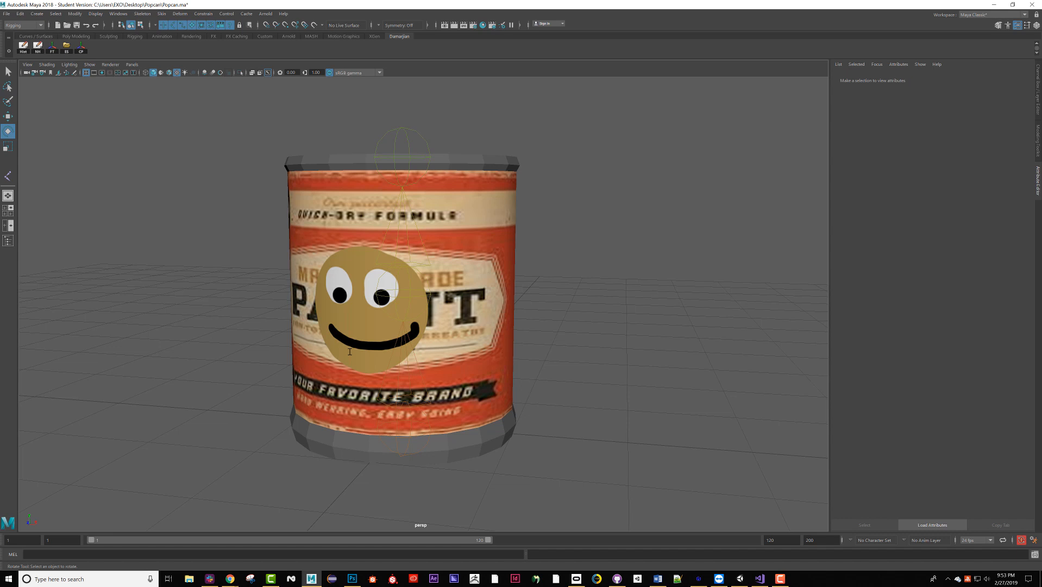
mouse_move(284, 538)
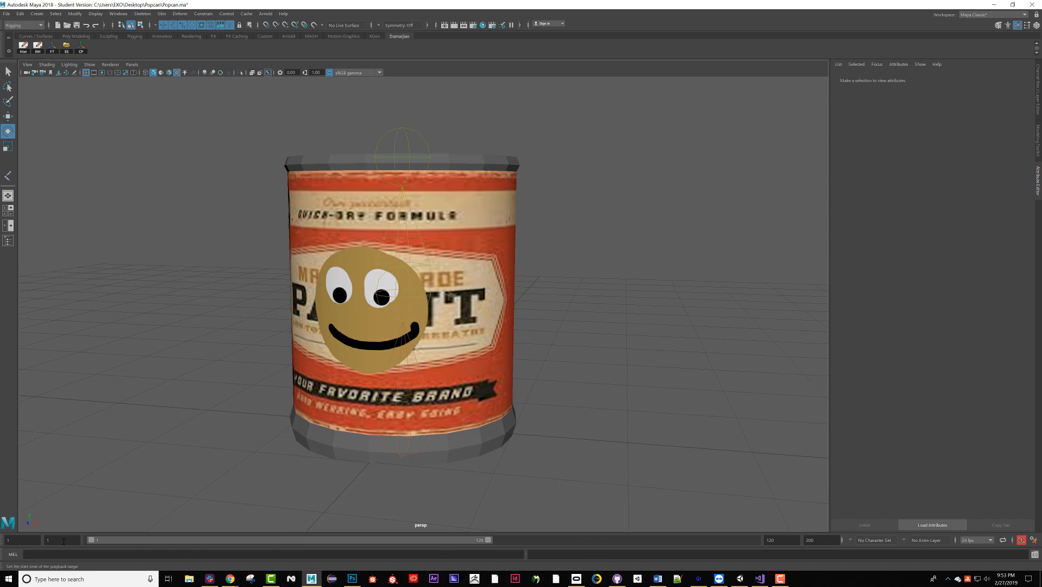
left_click(61, 540)
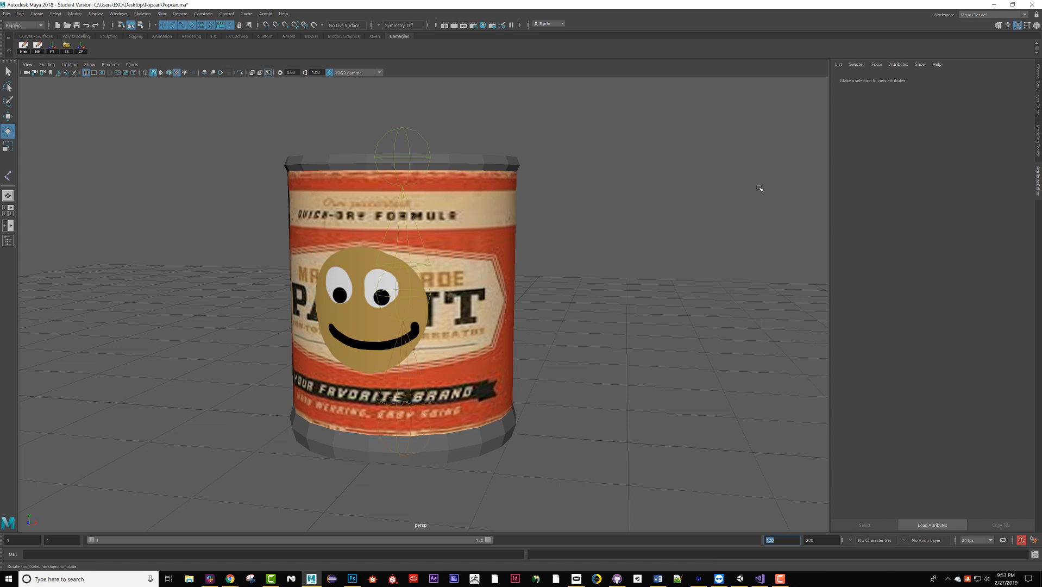
left_click(990, 14)
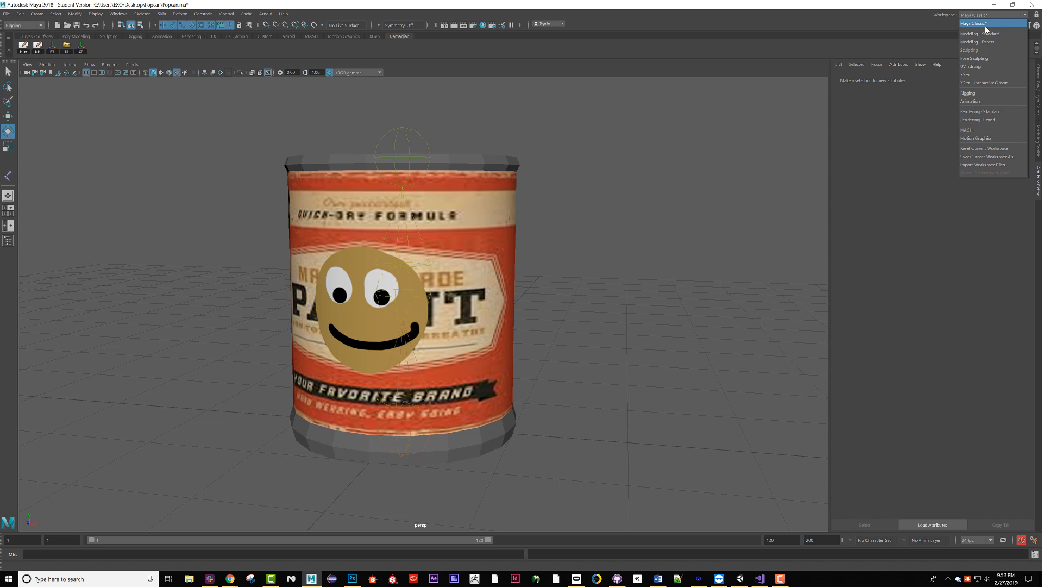
mouse_move(987, 34)
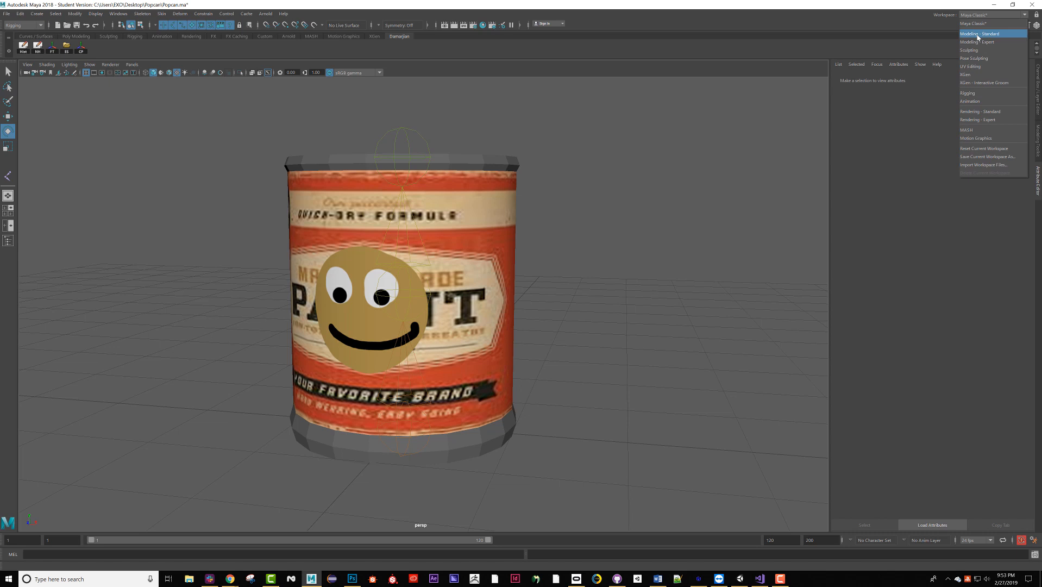
left_click(984, 34)
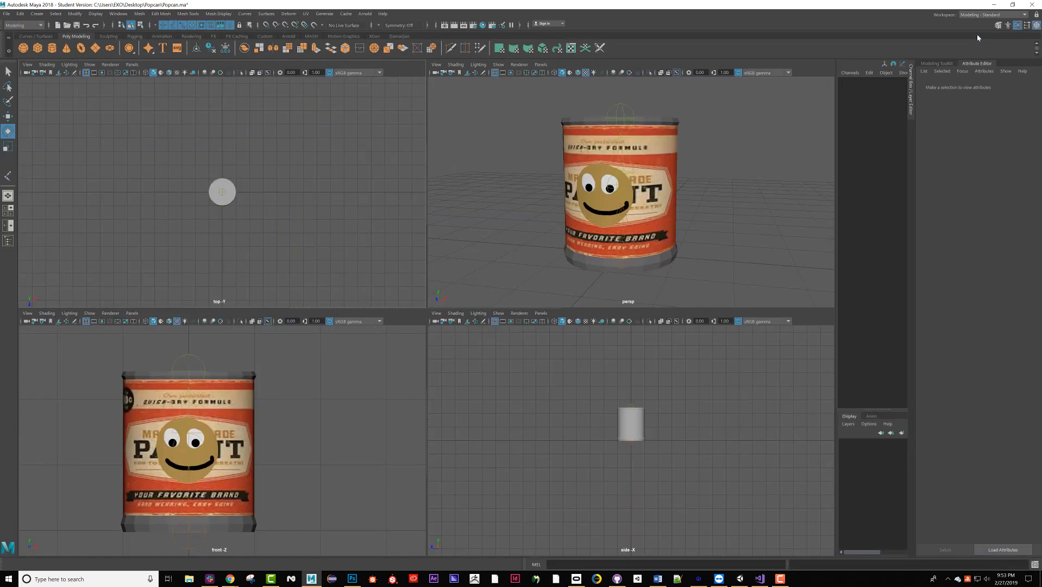
left_click(1023, 14)
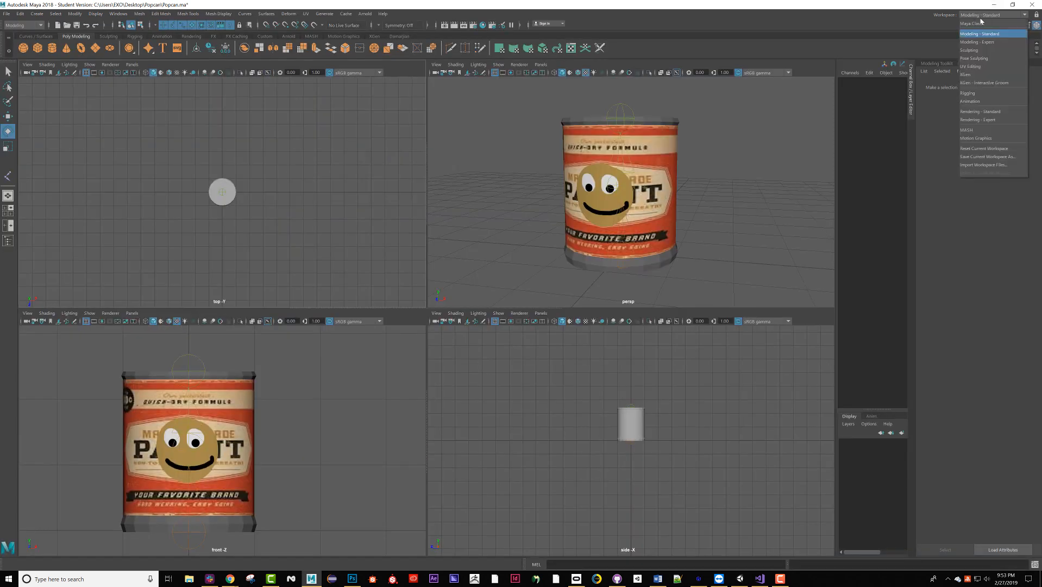
left_click(969, 101)
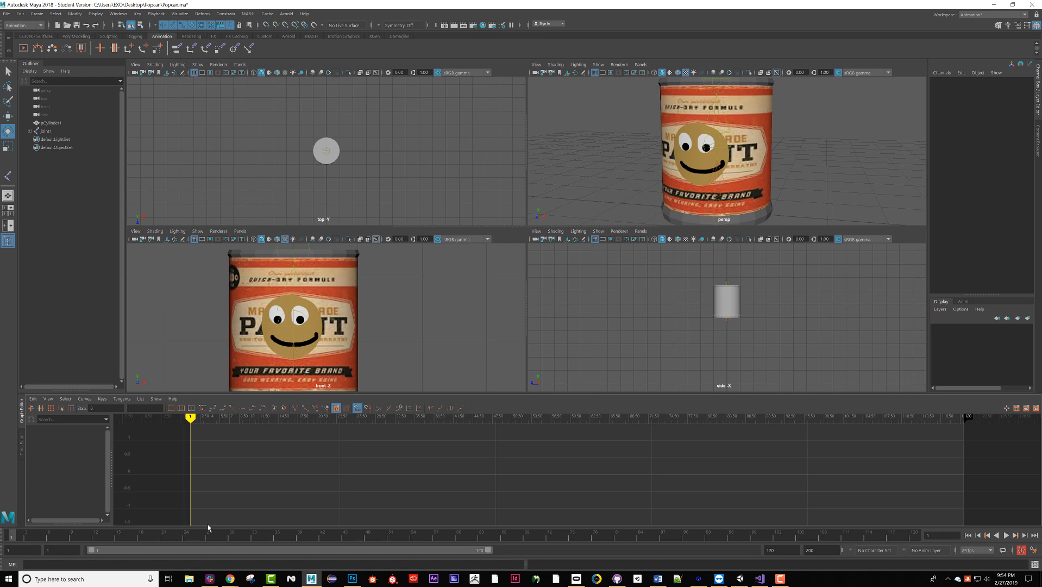
Shorten the playback range start and select a joint of the can's rig.
right_click(22, 412)
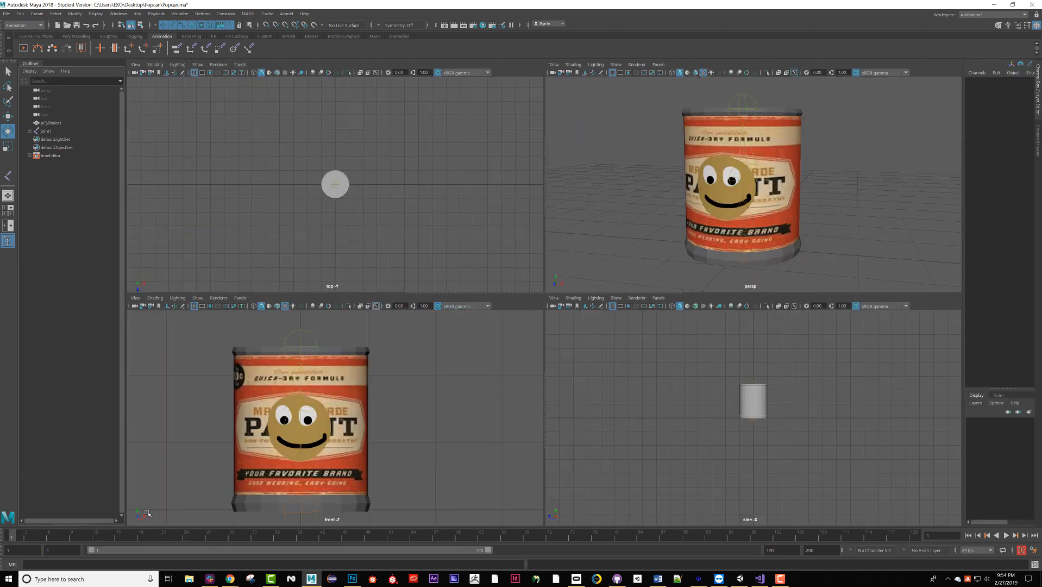
mouse_move(82, 512)
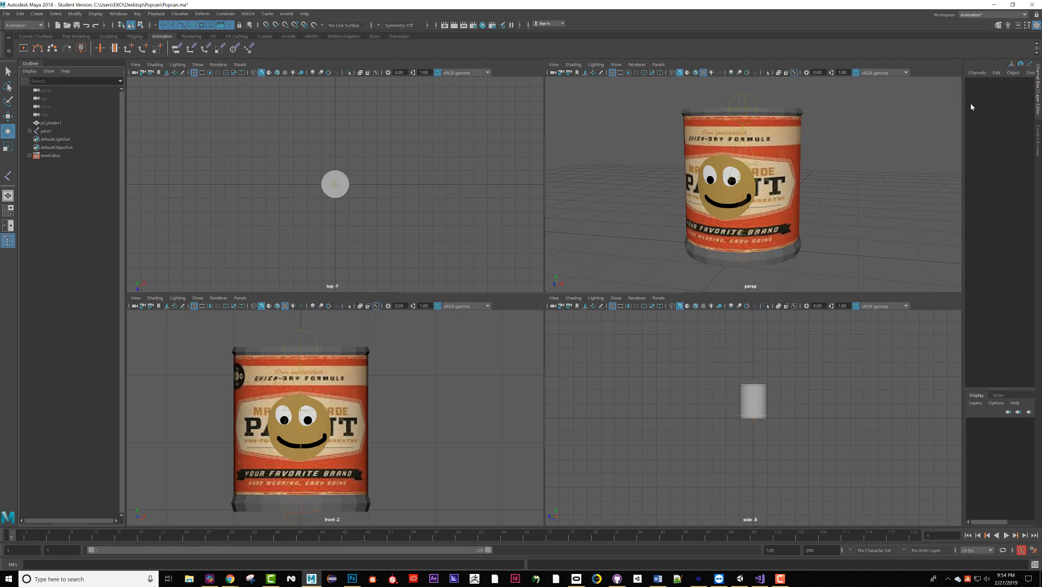
mouse_move(27, 525)
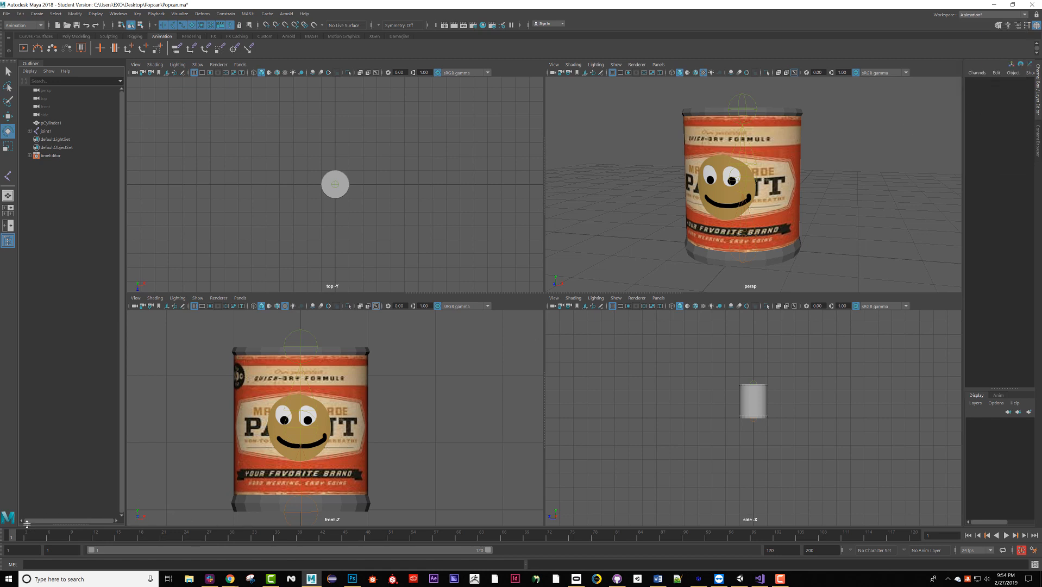
mouse_move(3, 553)
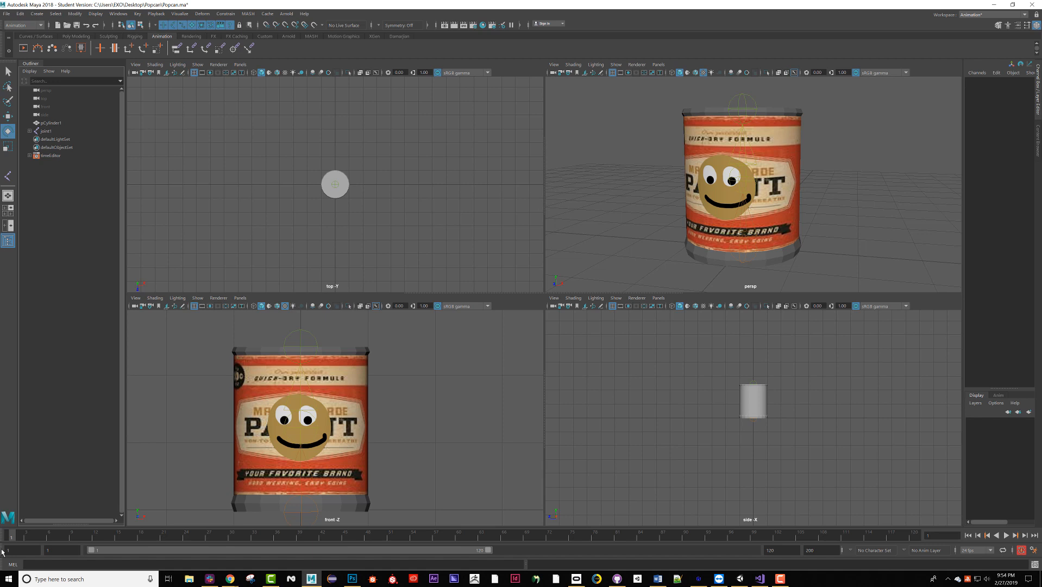
mouse_move(79, 517)
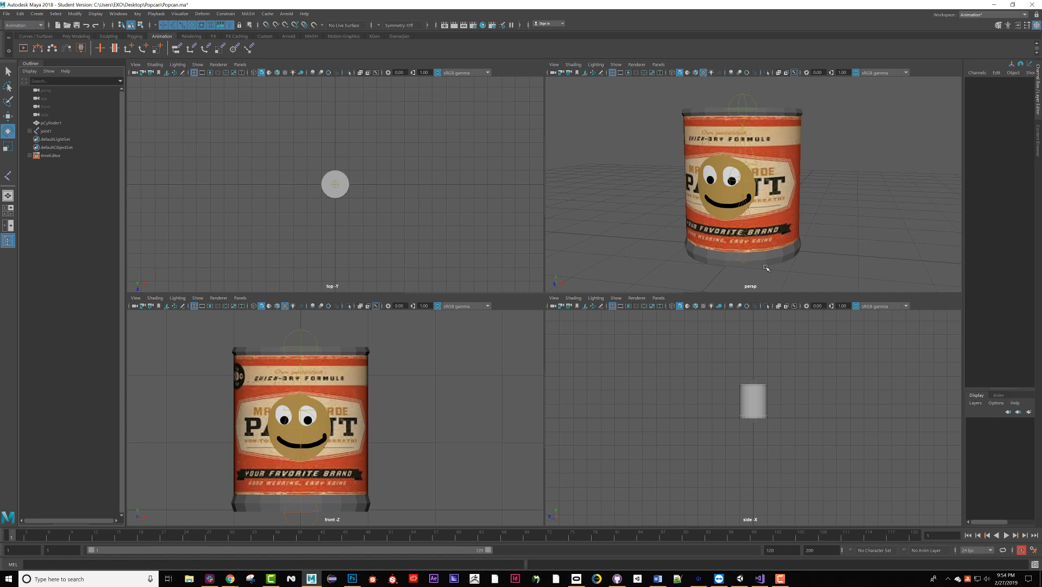
mouse_move(765, 331)
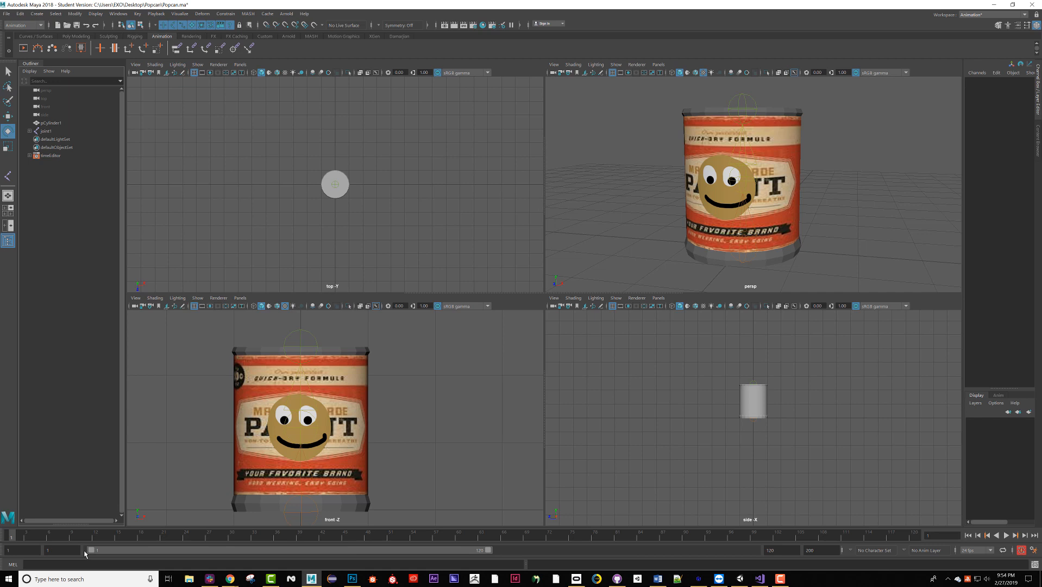
left_click(22, 550)
type("0")
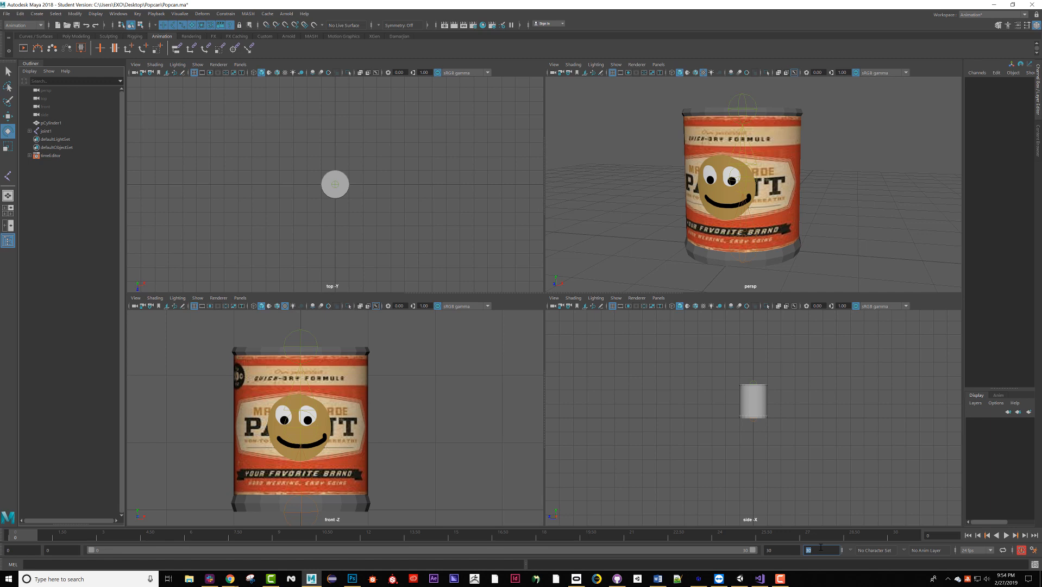
mouse_move(856, 80)
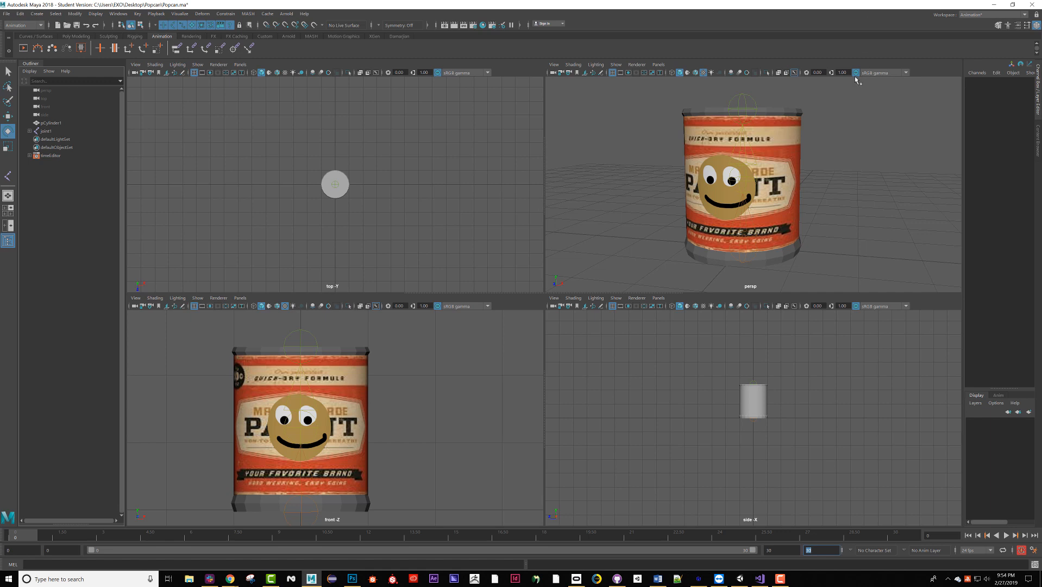
left_click(46, 130)
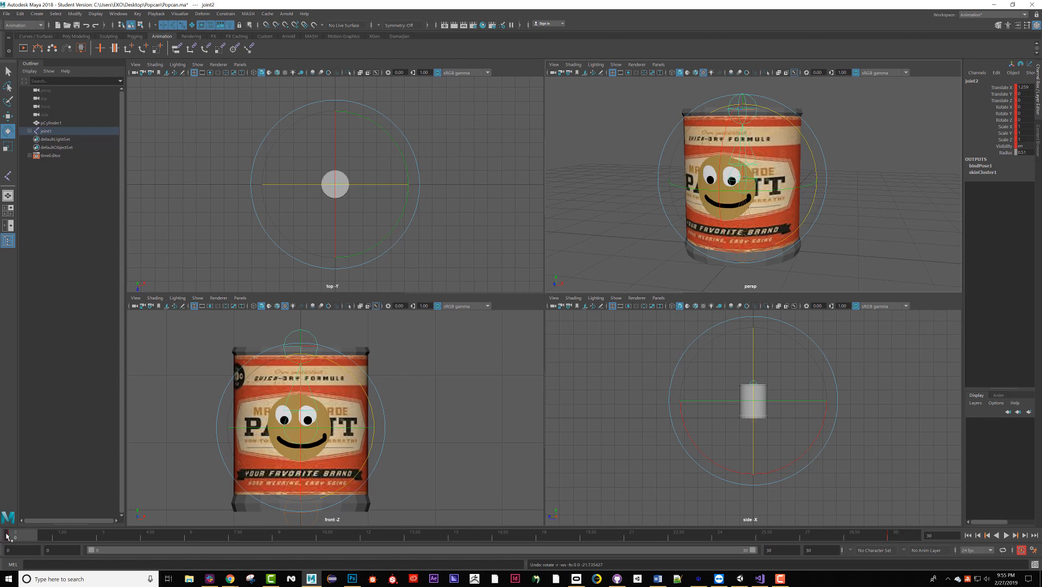
Key the can's tilted joint2 pose on the first frame and bring up the playback preferences.
left_click(310, 537)
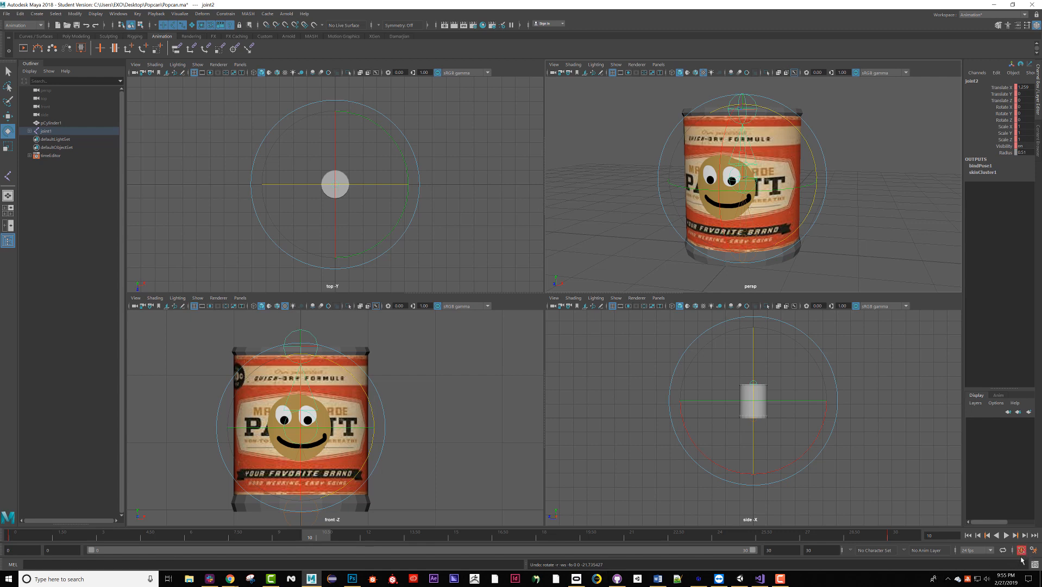
mouse_move(1031, 550)
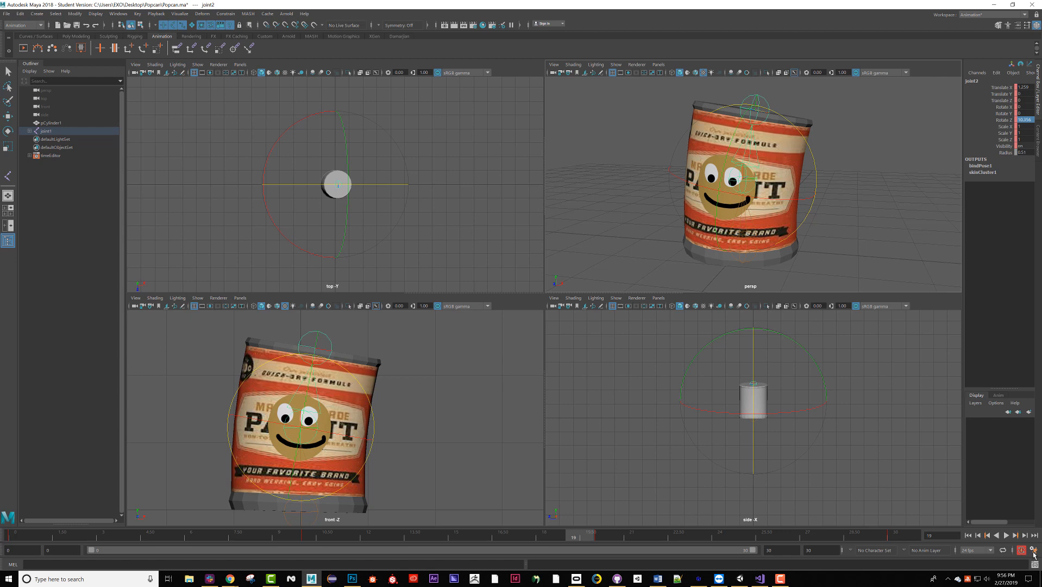
mouse_move(1032, 566)
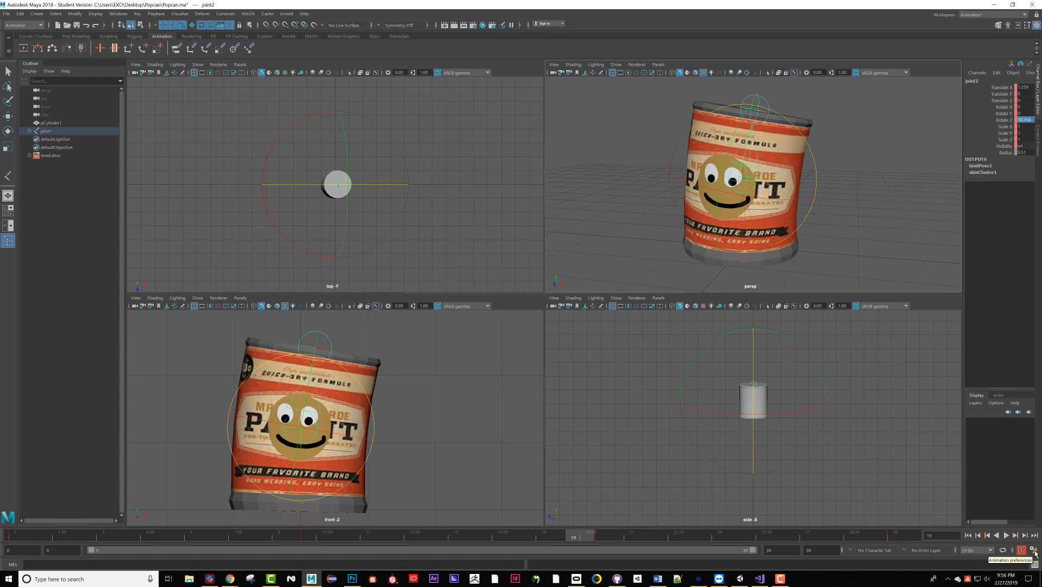
left_click(1023, 550)
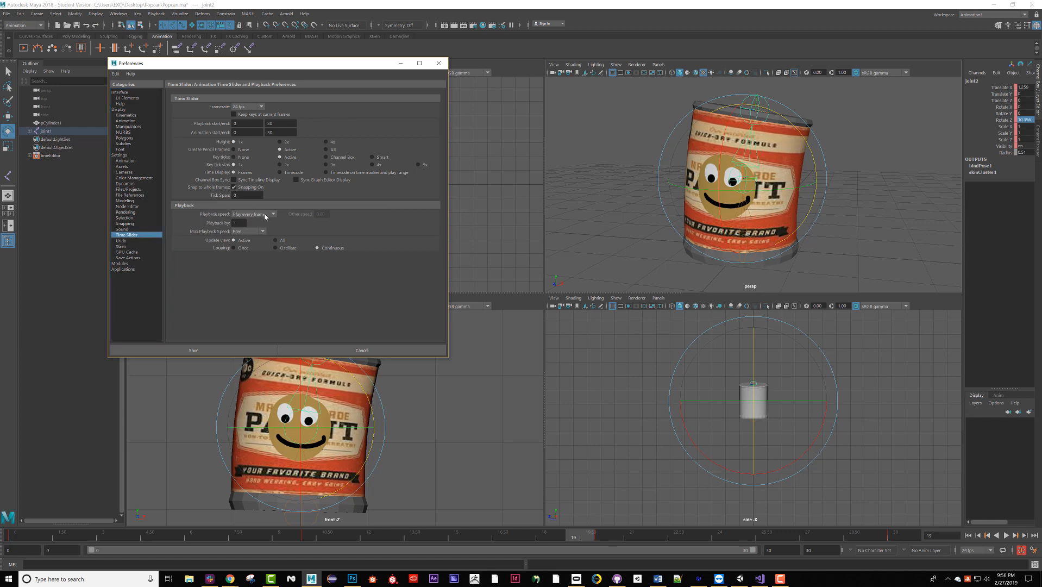
Set playback speed to real-time 24 fps x 1 and save the preferences.
left_click(249, 222)
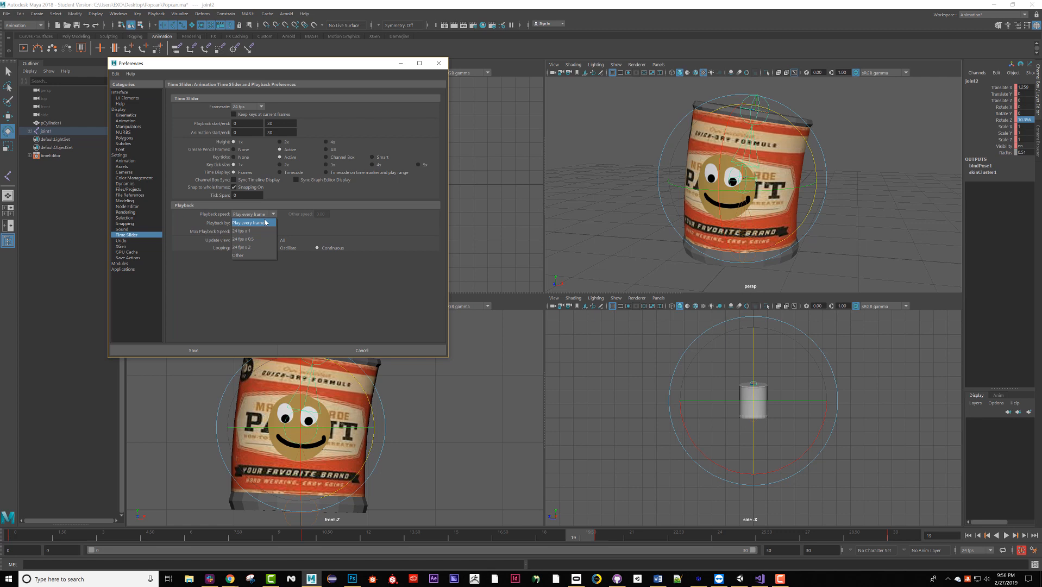
left_click(252, 214)
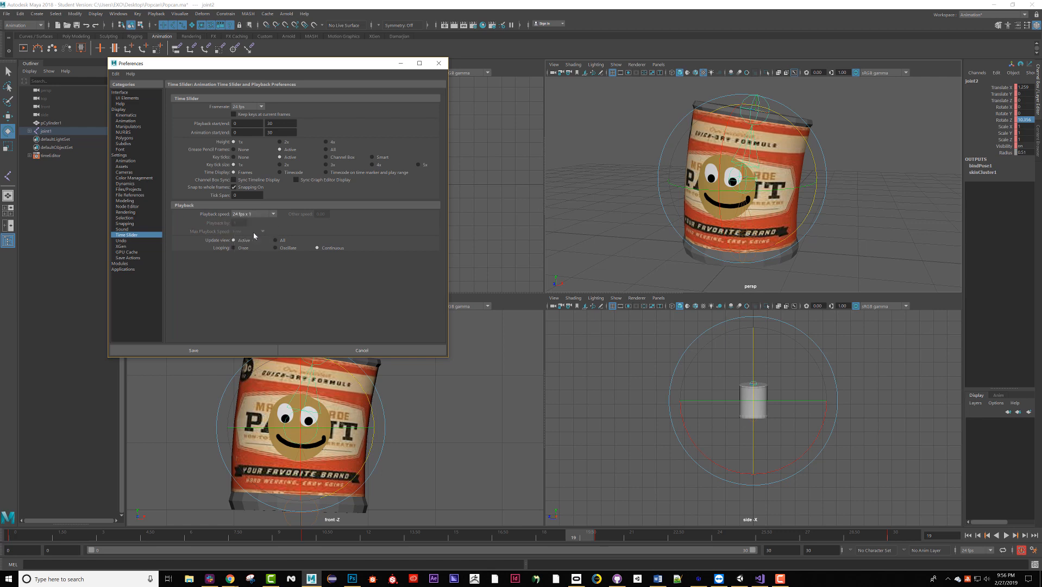
mouse_move(257, 274)
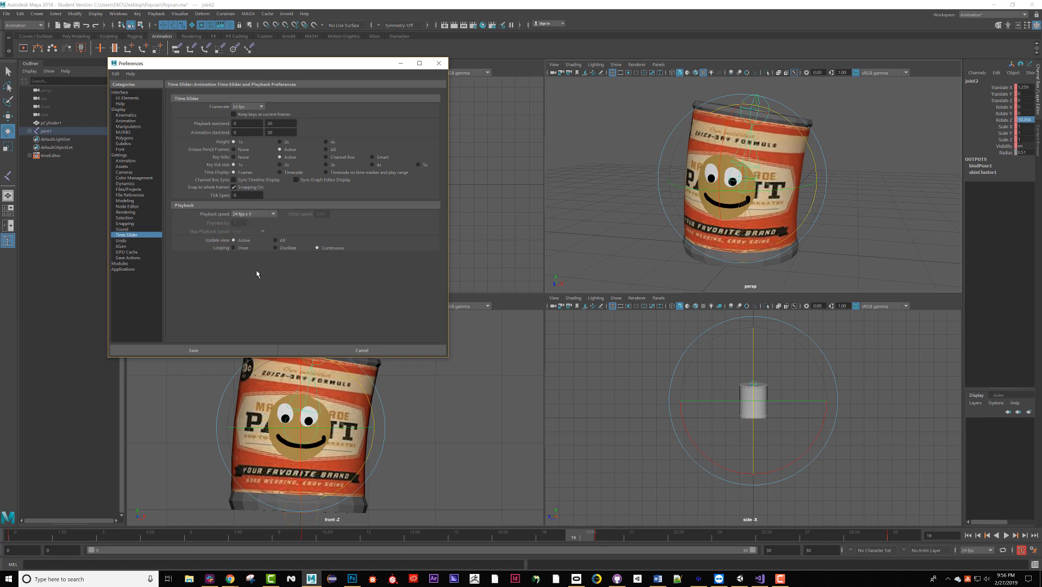
left_click(192, 350)
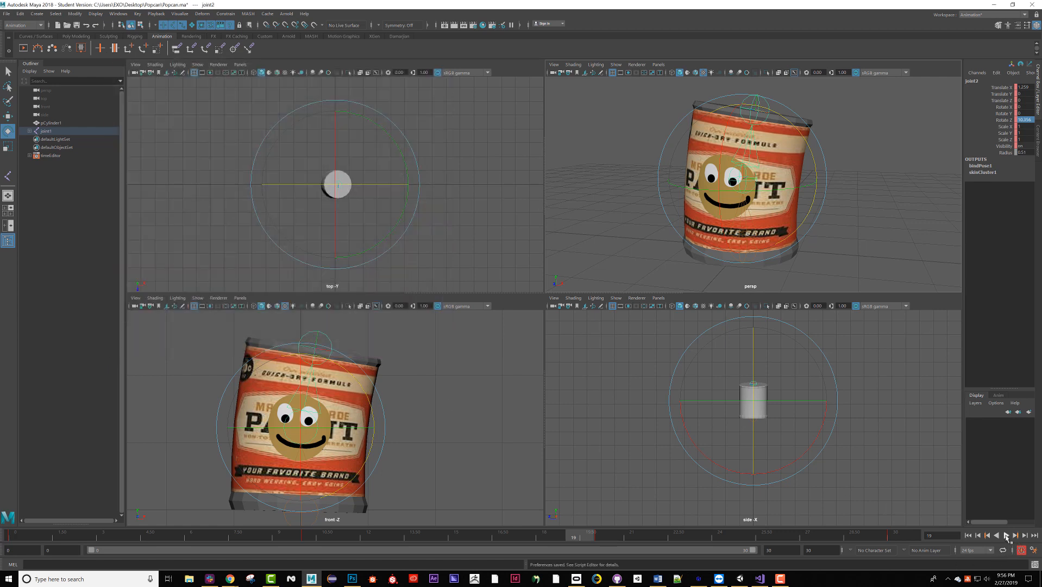
Key the opposite lean of joint2 around frame 15-20 and play back the rocking walk.
left_click(1013, 536)
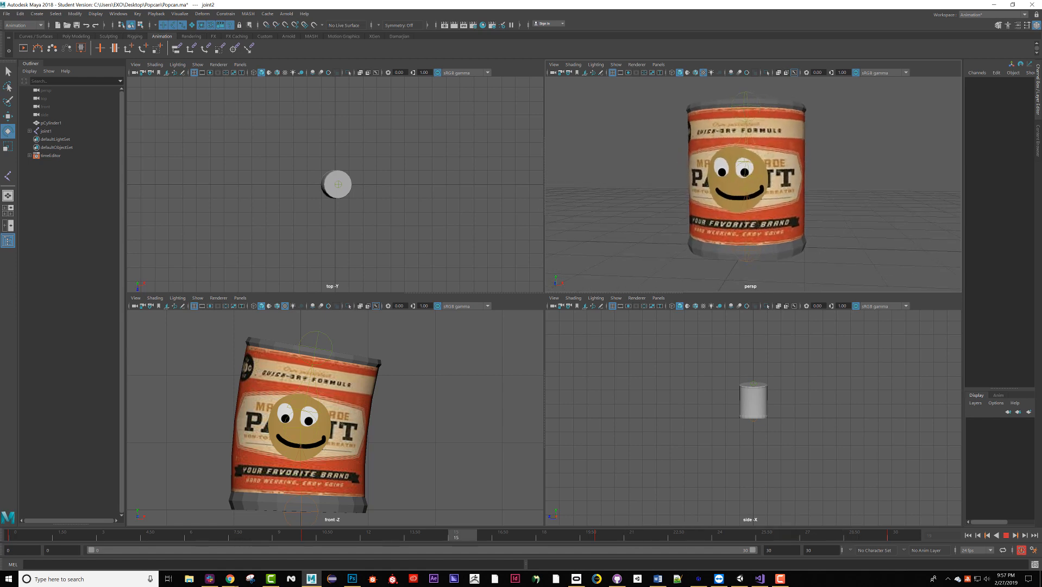
left_click_drag(455, 537, 662, 537)
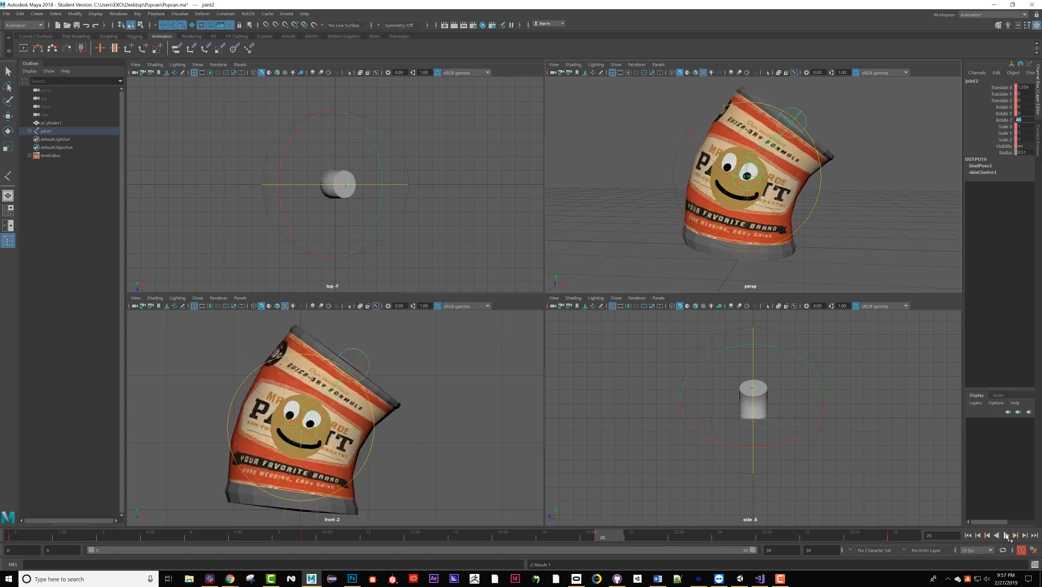
left_click(1006, 535)
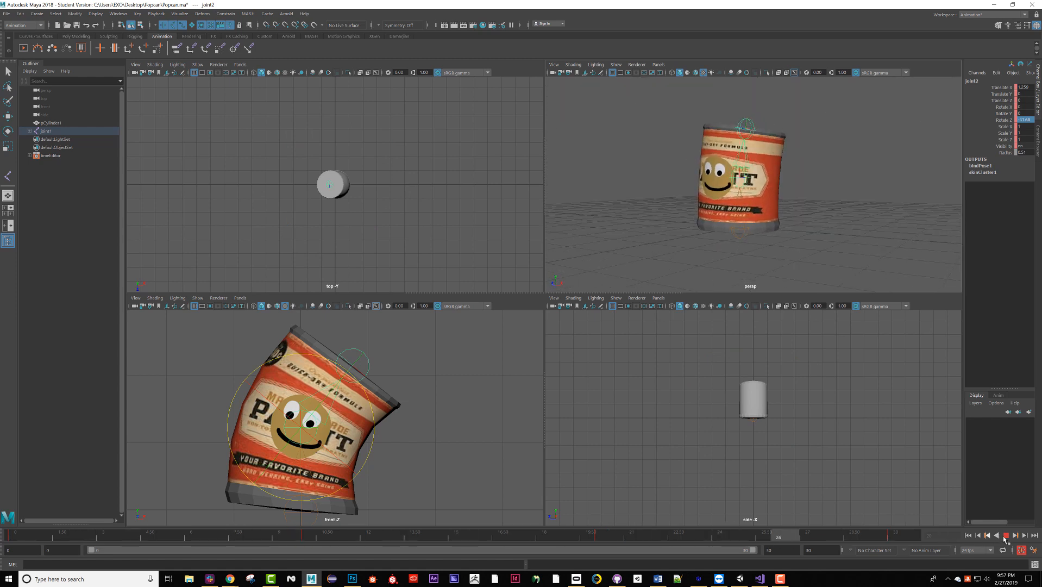
Key joint2 bent sharply forward on X around frame 45 and play back the attack bend.
left_click(220, 534)
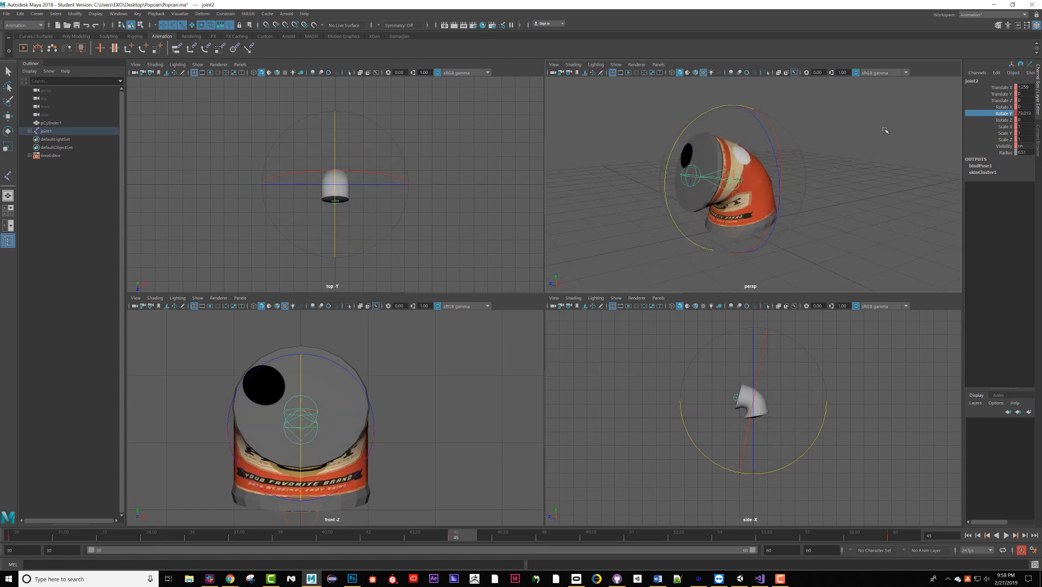
left_click(1006, 535)
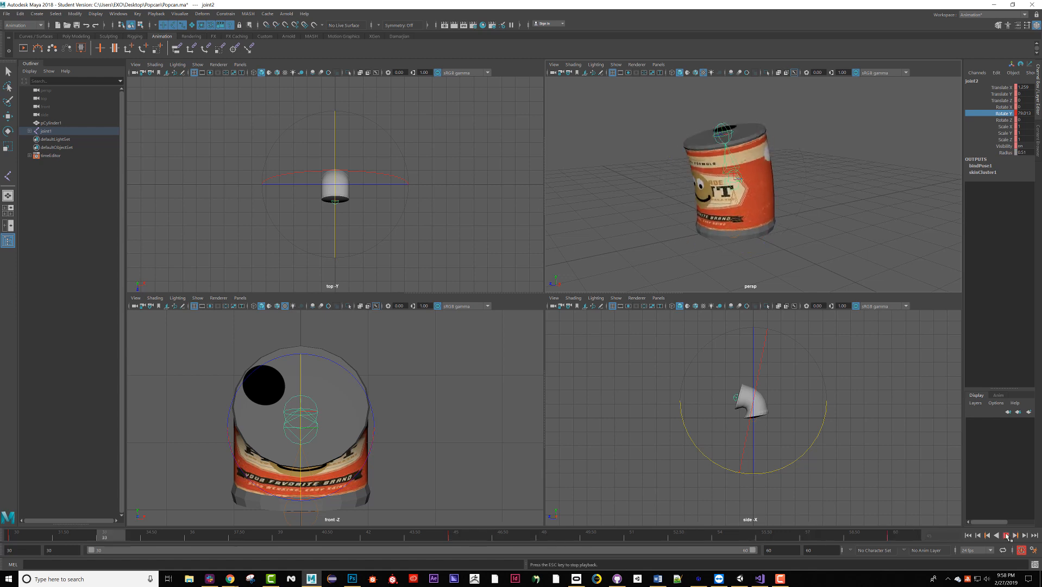
left_click(1008, 535)
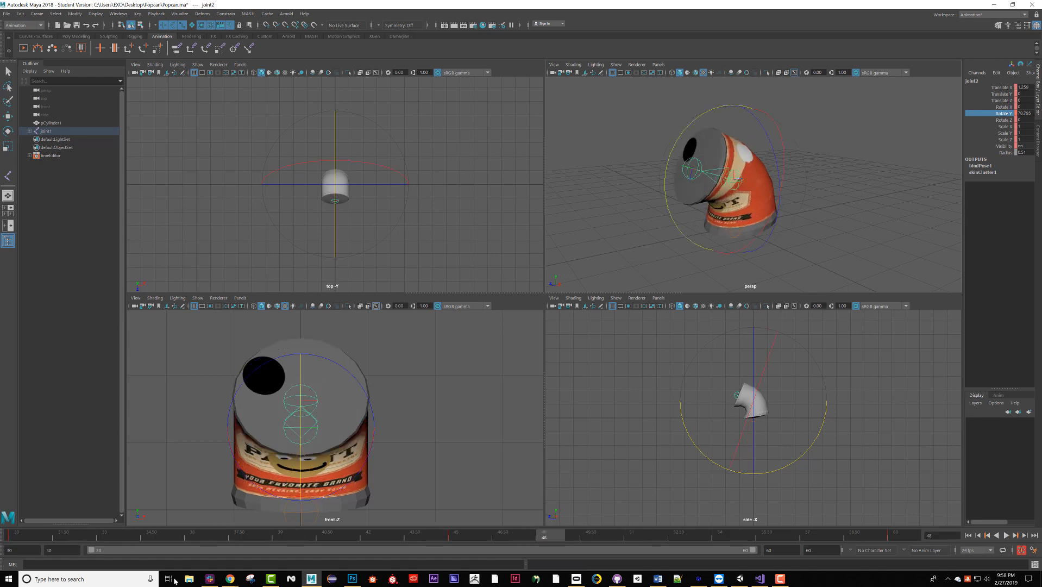
Key the upright pose near frame 60, raise joint2 for the jump and play it back.
left_click_drag(550, 535, 162, 536)
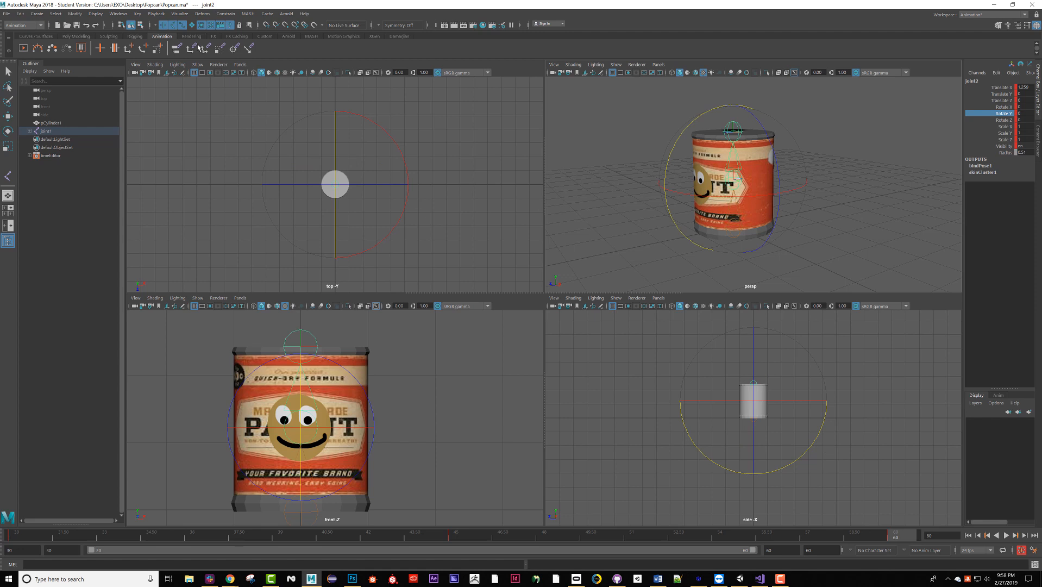
mouse_move(106, 106)
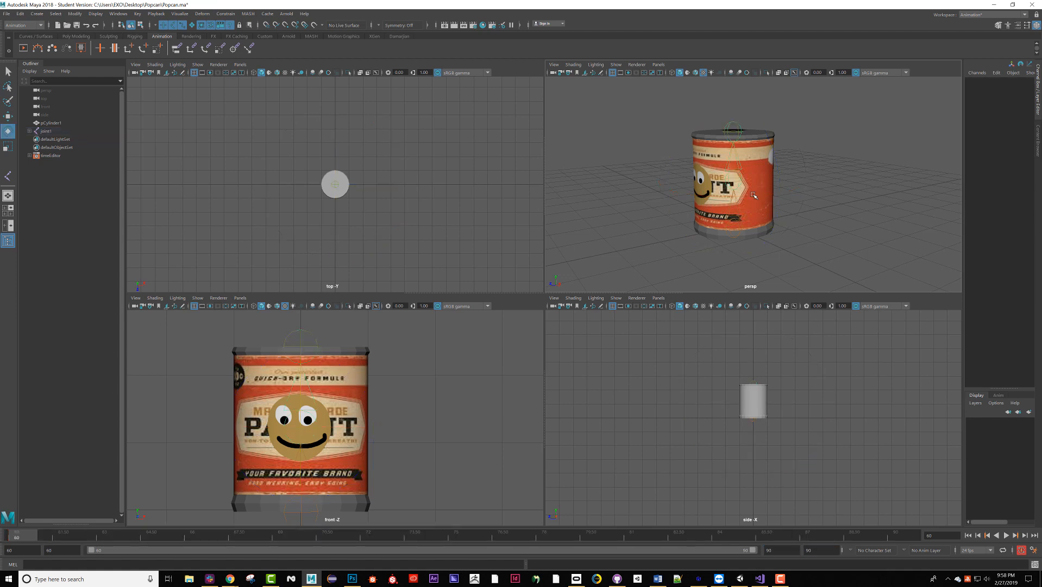
left_click(45, 131)
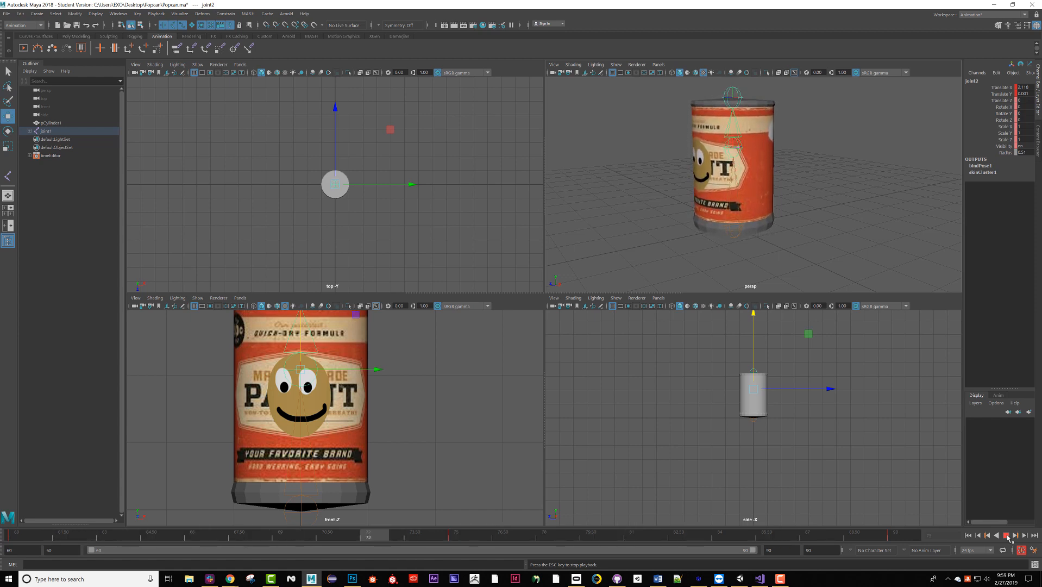
left_click(1005, 536)
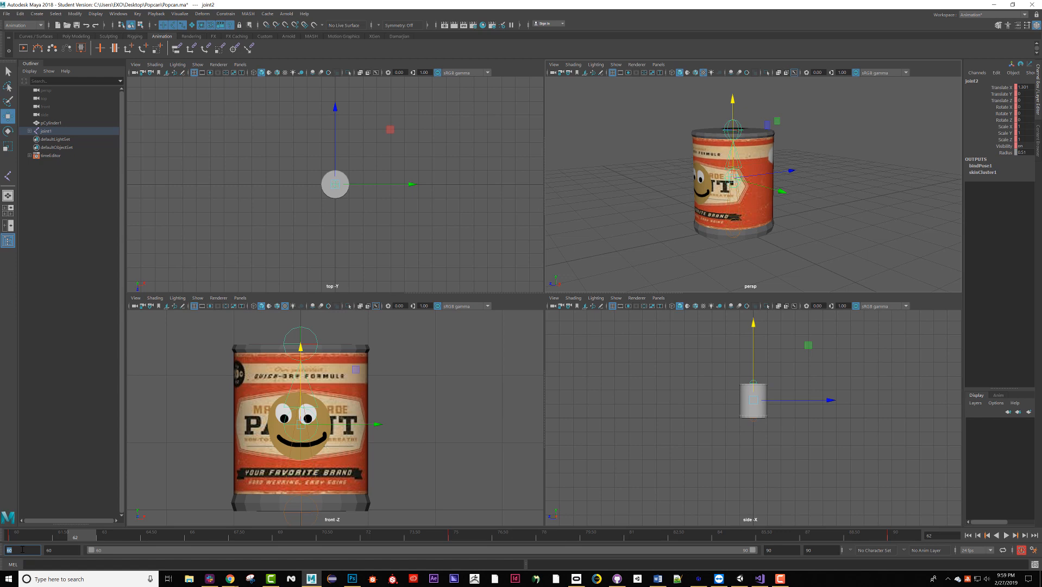
Extend the range to frame 120, lower the can by frame 90 and select its base joint.
left_click(894, 537)
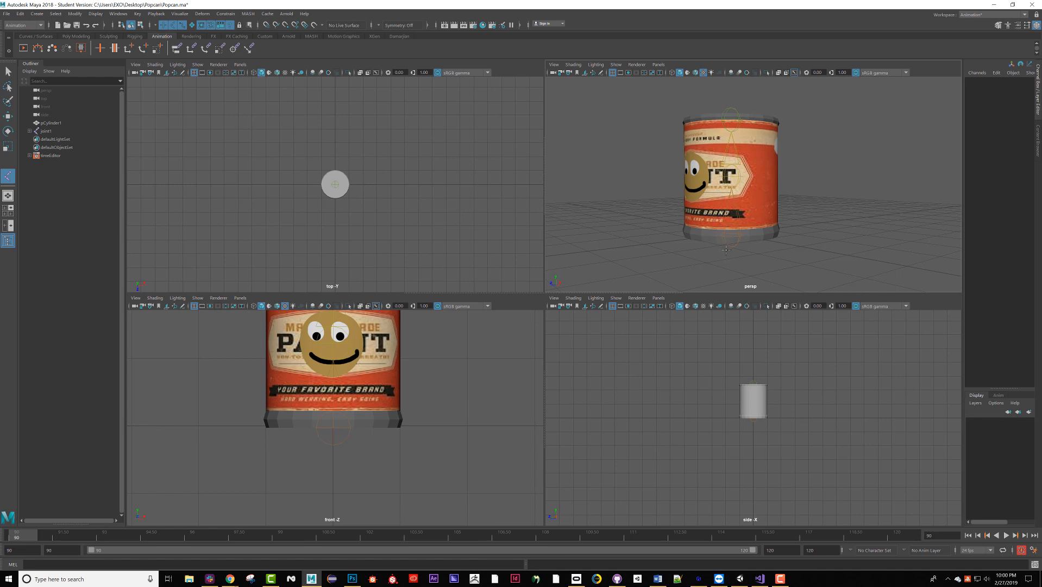
left_click(46, 131)
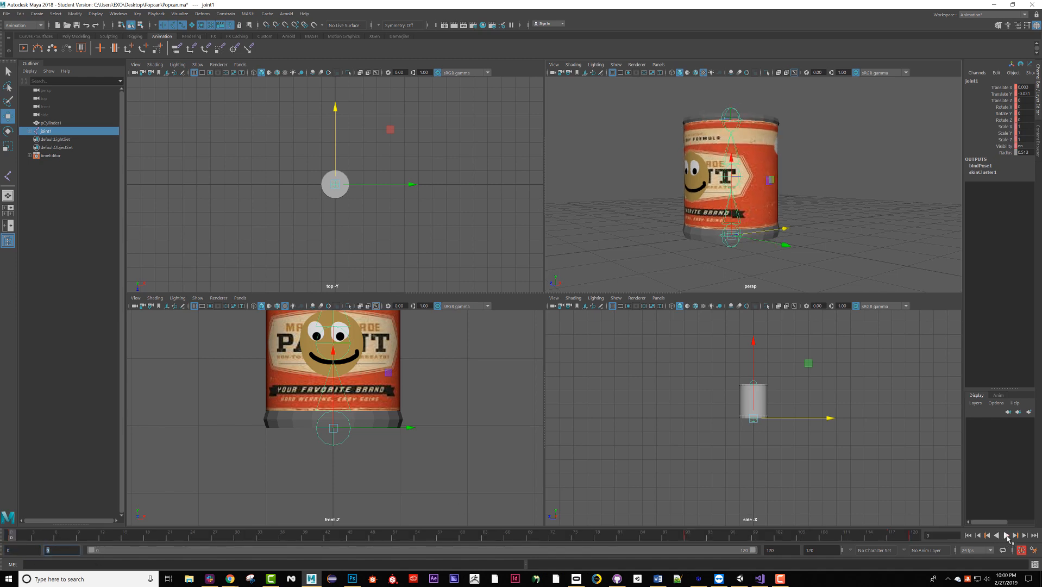
left_click(1007, 536)
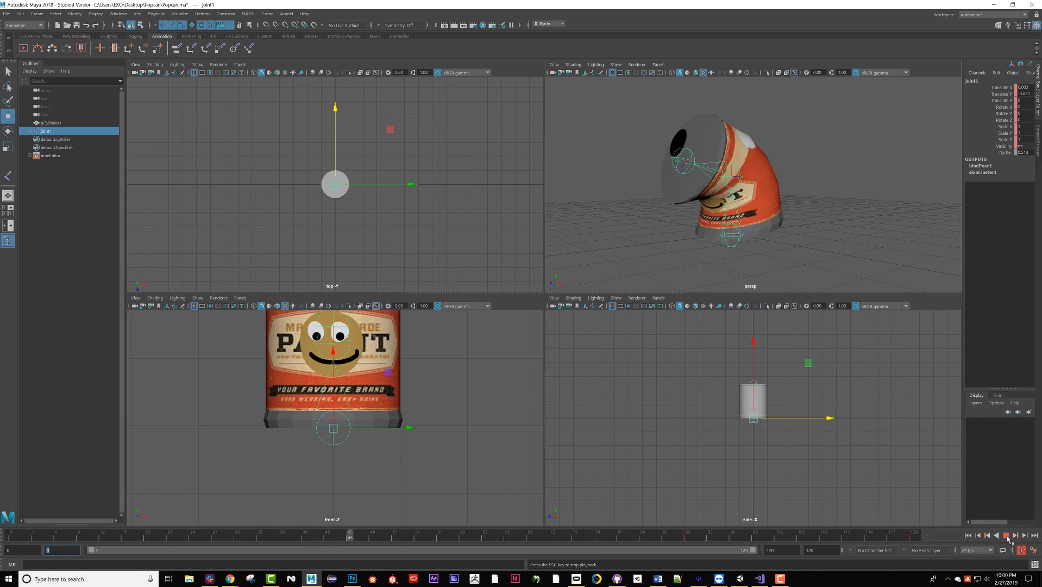
left_click(1006, 536)
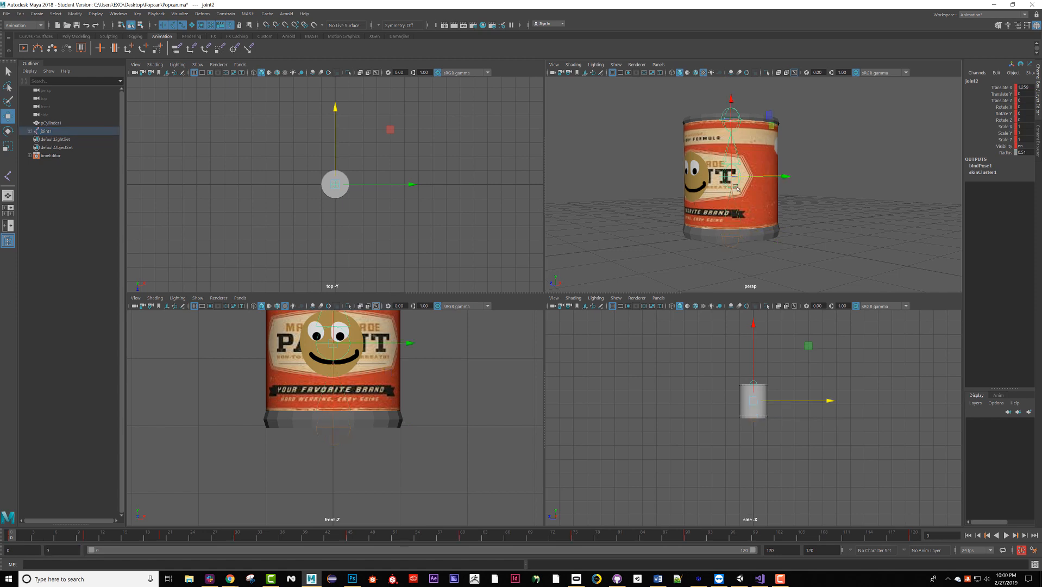
mouse_move(748, 209)
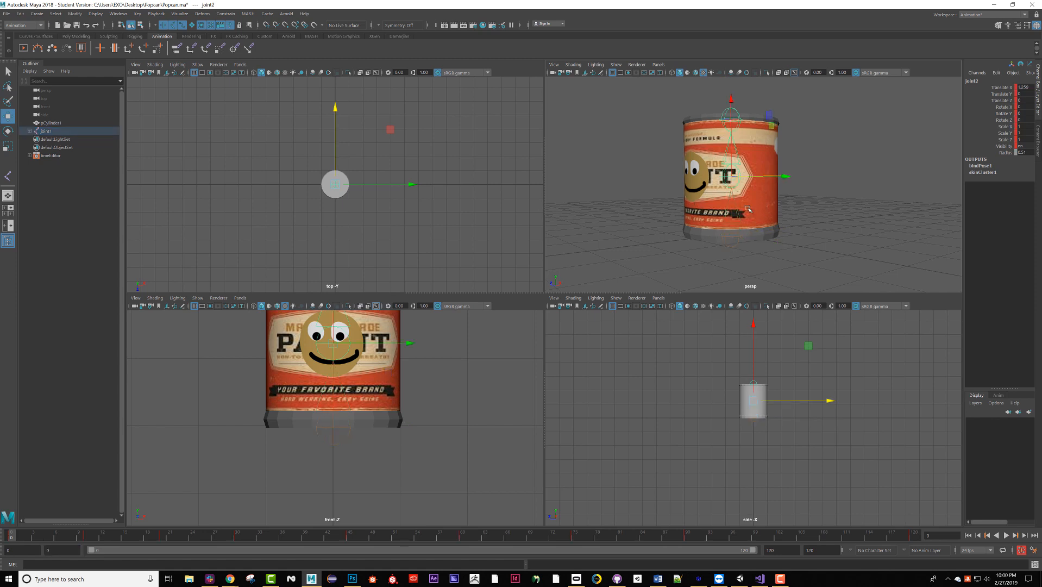